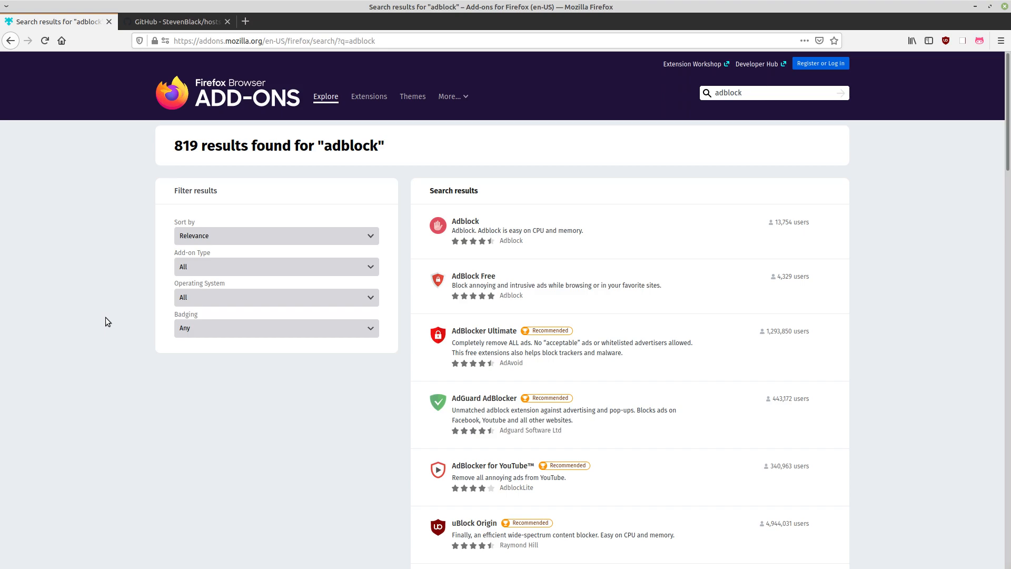
pyautogui.moveTo(77, 285)
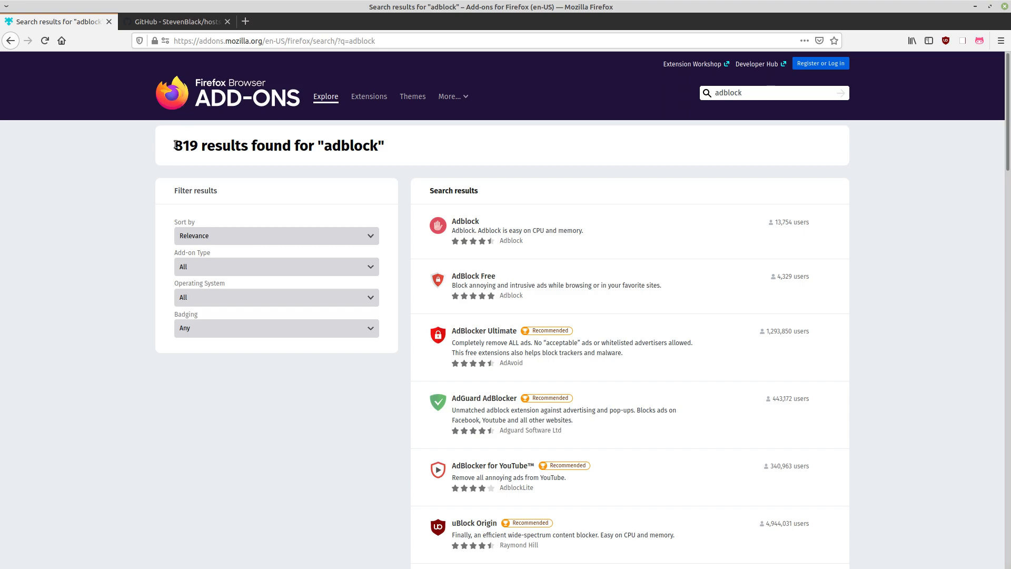
# - Browse down the addons.mozilla.org search results for adblock extensions
pyautogui.doubleClick(351, 145)
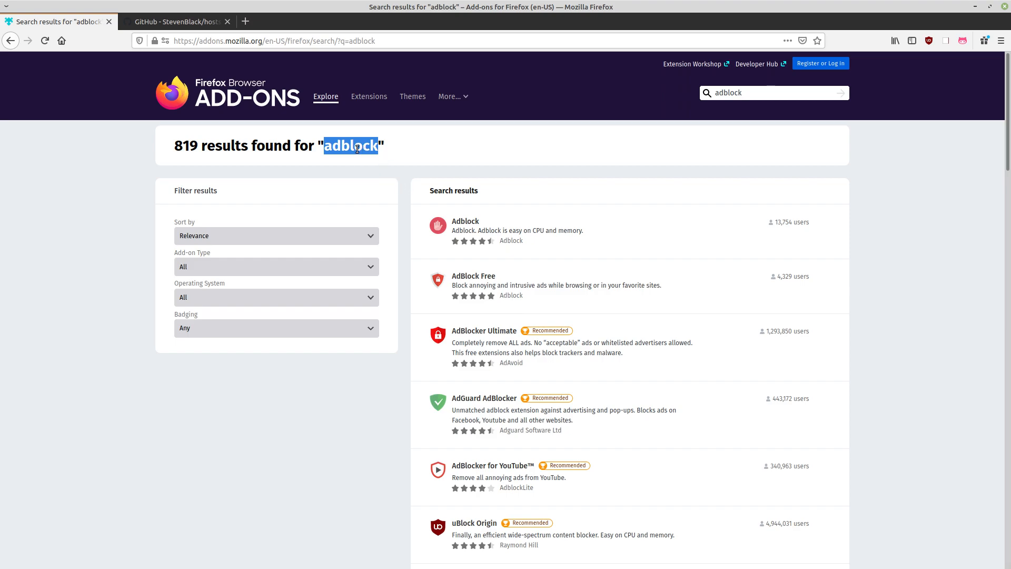
pyautogui.scroll(-3)
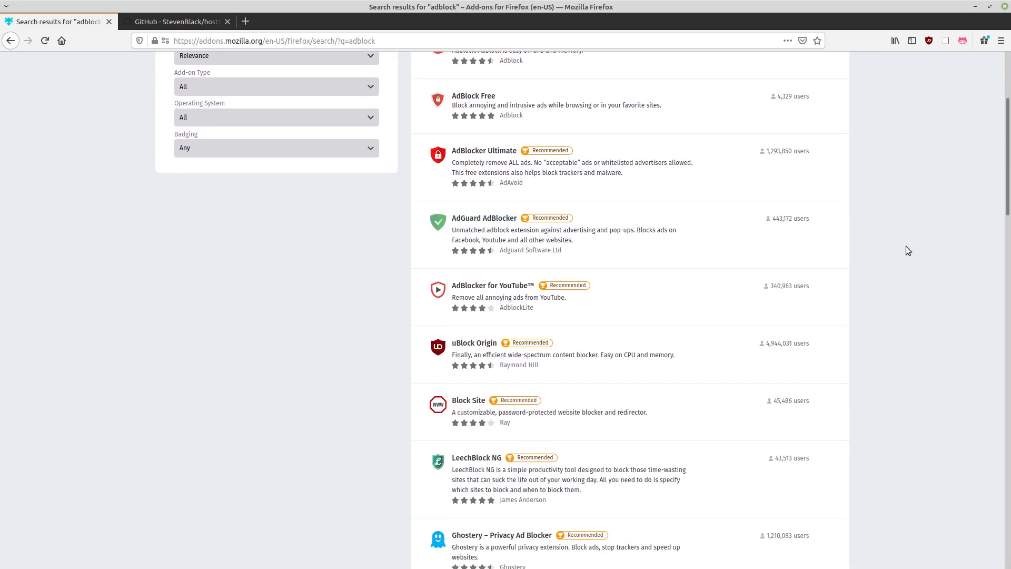
pyautogui.scroll(-3)
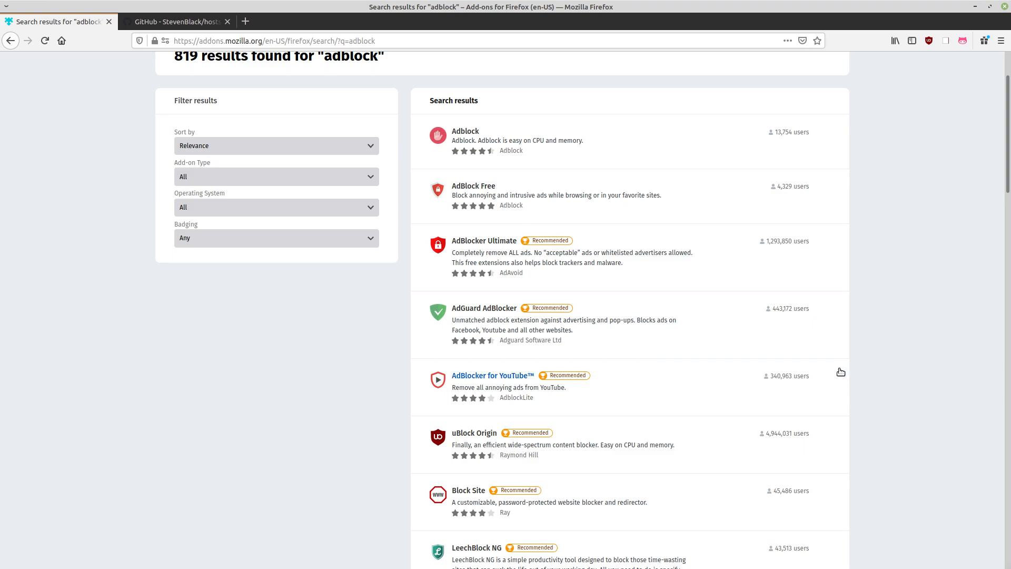
pyautogui.moveTo(492, 480)
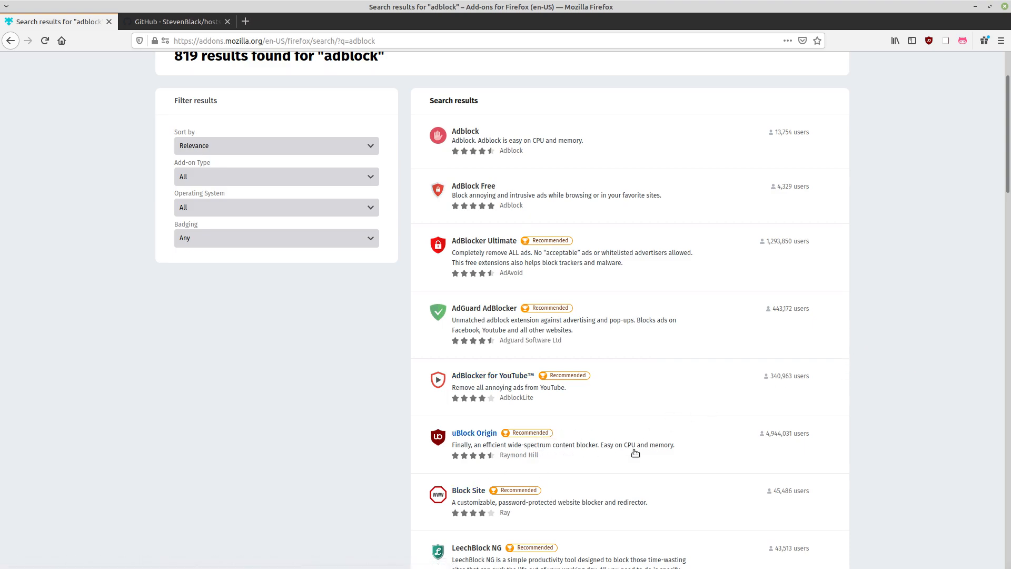
pyautogui.moveTo(794, 438)
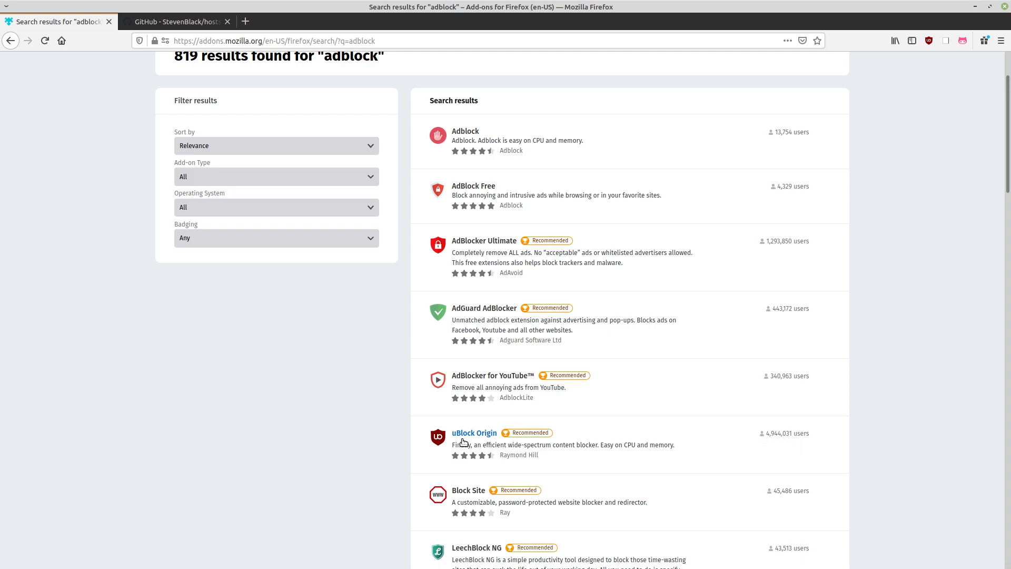
pyautogui.moveTo(490, 390)
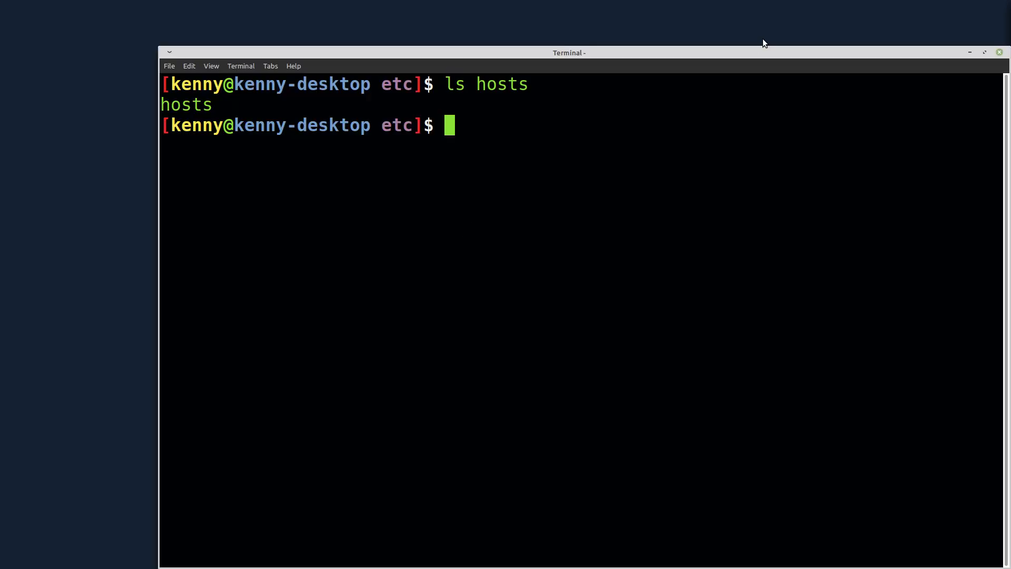
pyautogui.click(984, 52)
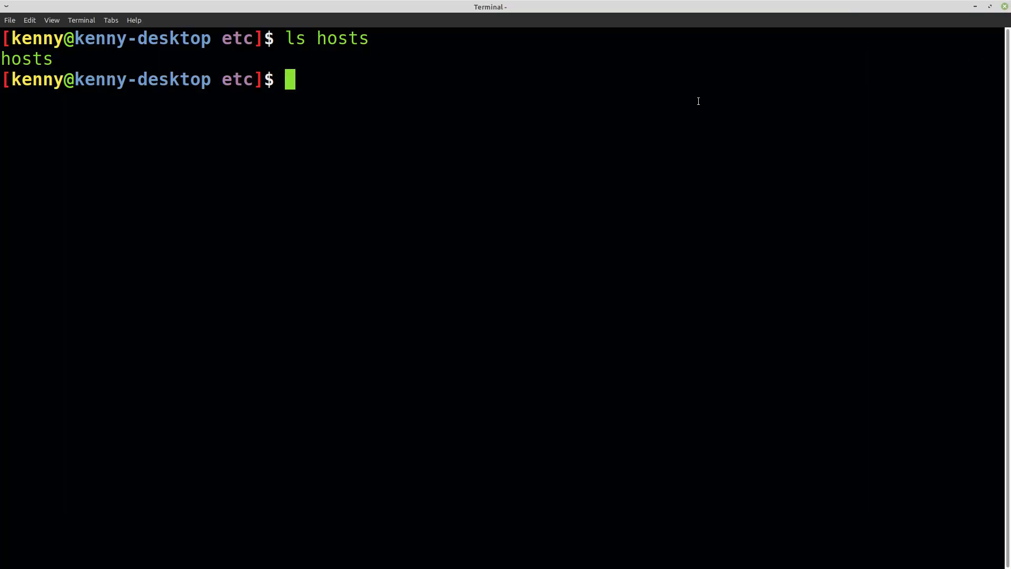
pyautogui.write('vim hosts')
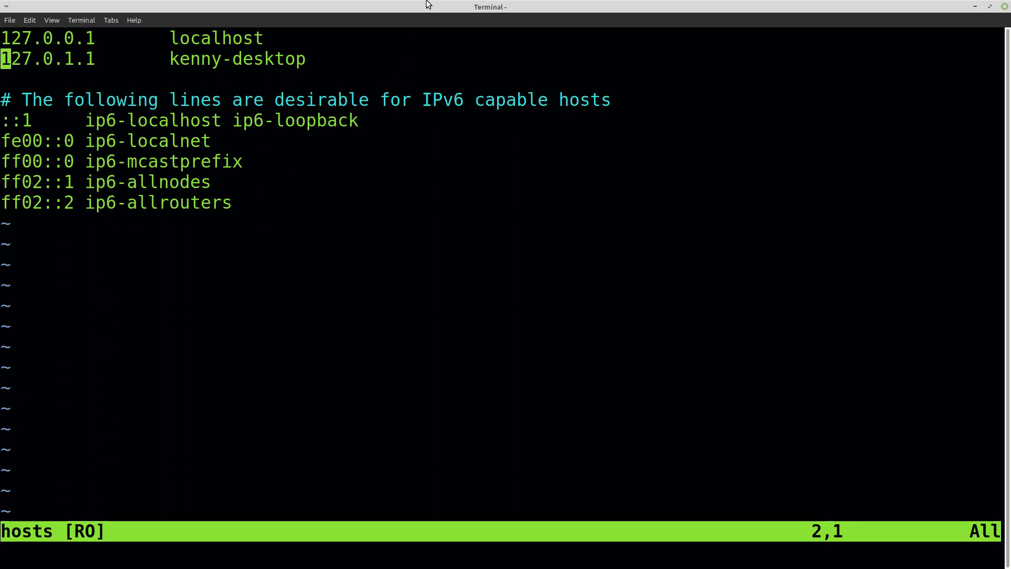
pyautogui.moveTo(424, 12)
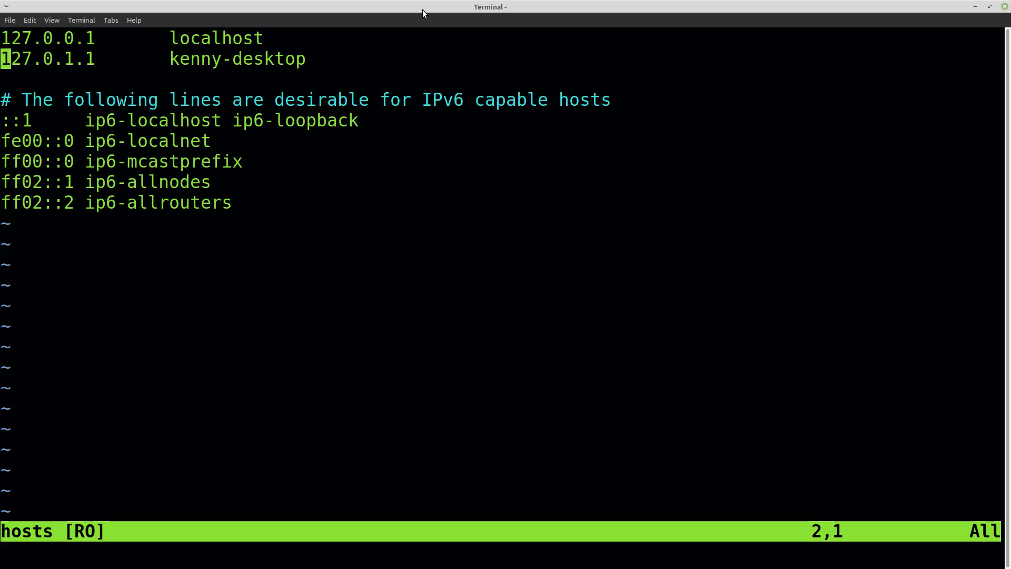
pyautogui.moveTo(401, 13)
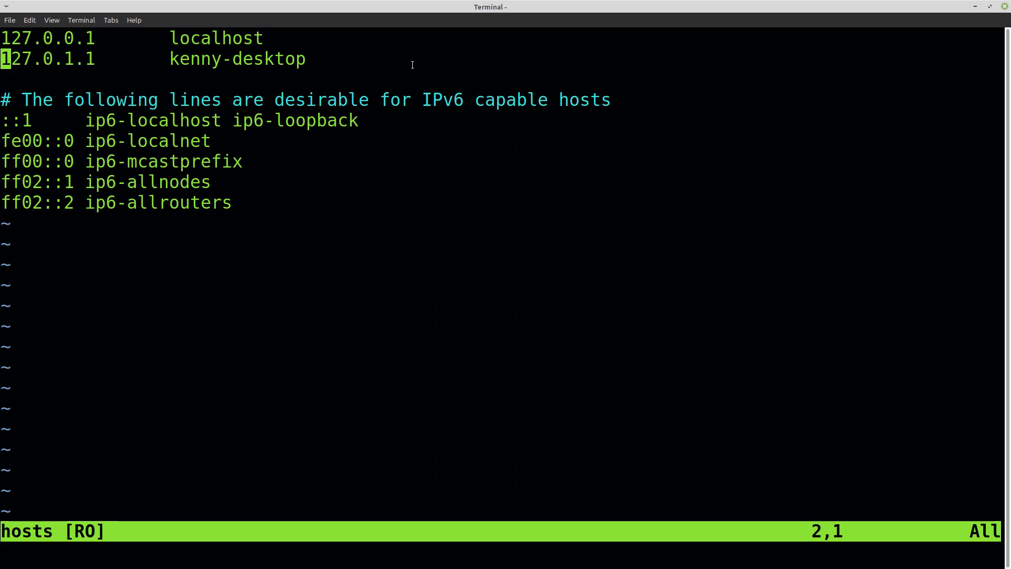
pyautogui.moveTo(430, 173)
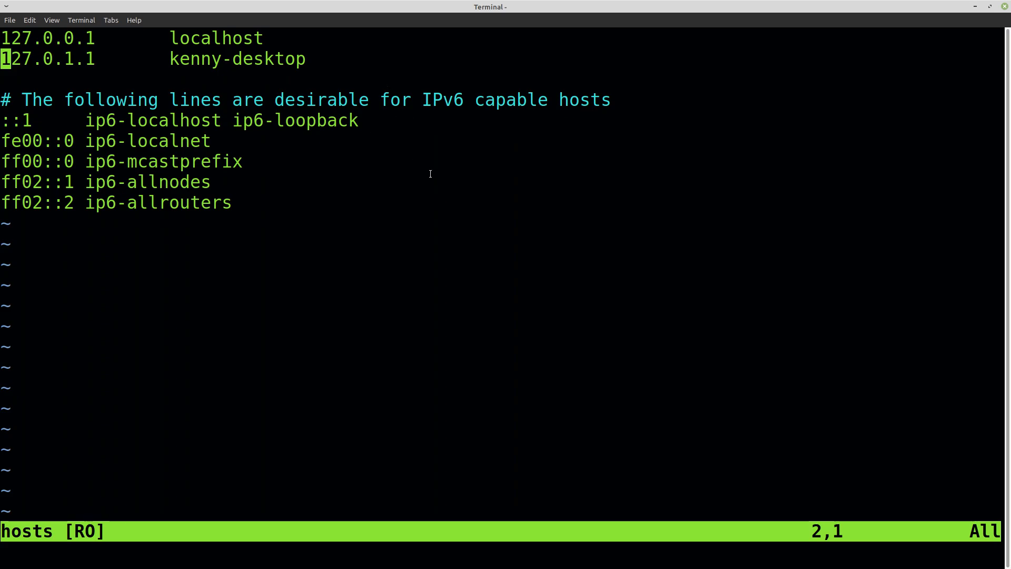
pyautogui.moveTo(421, 167)
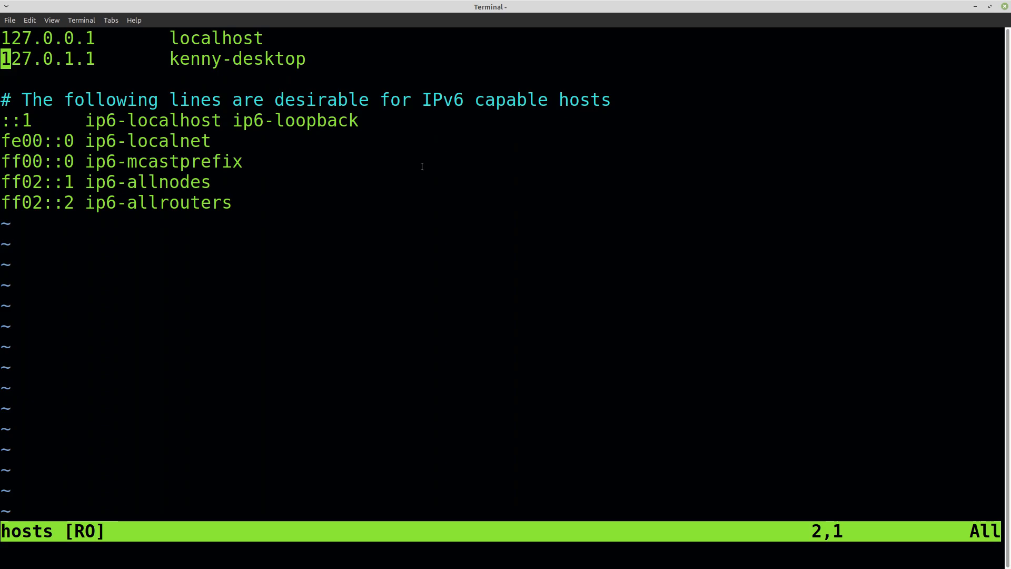
pyautogui.moveTo(376, 158)
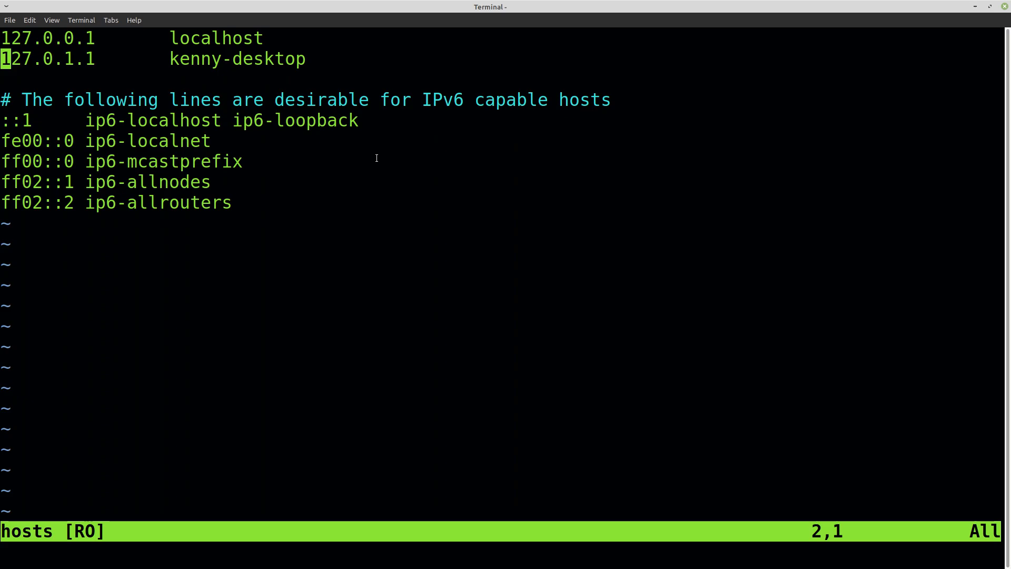
pyautogui.moveTo(380, 176)
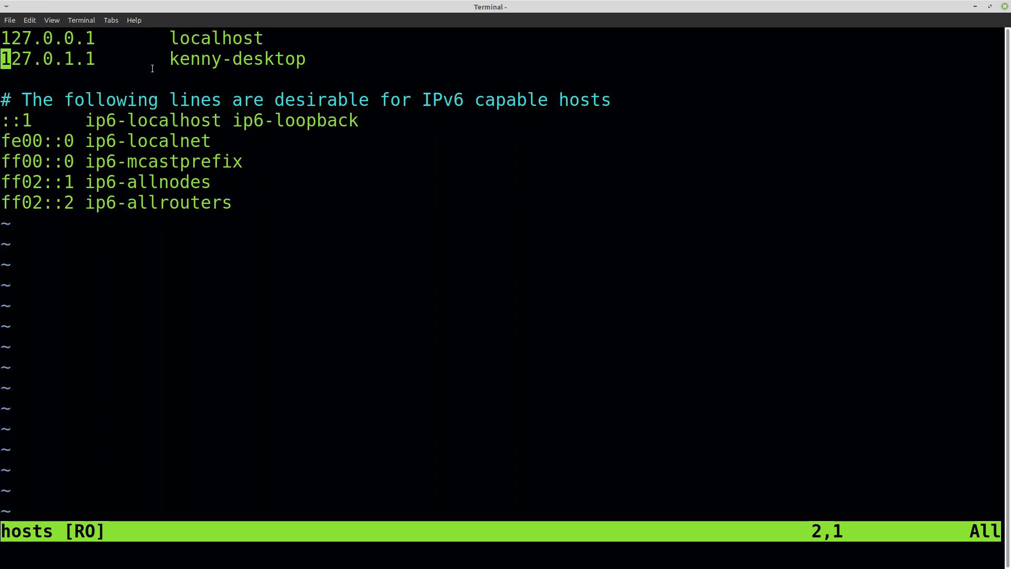
pyautogui.moveTo(134, 5)
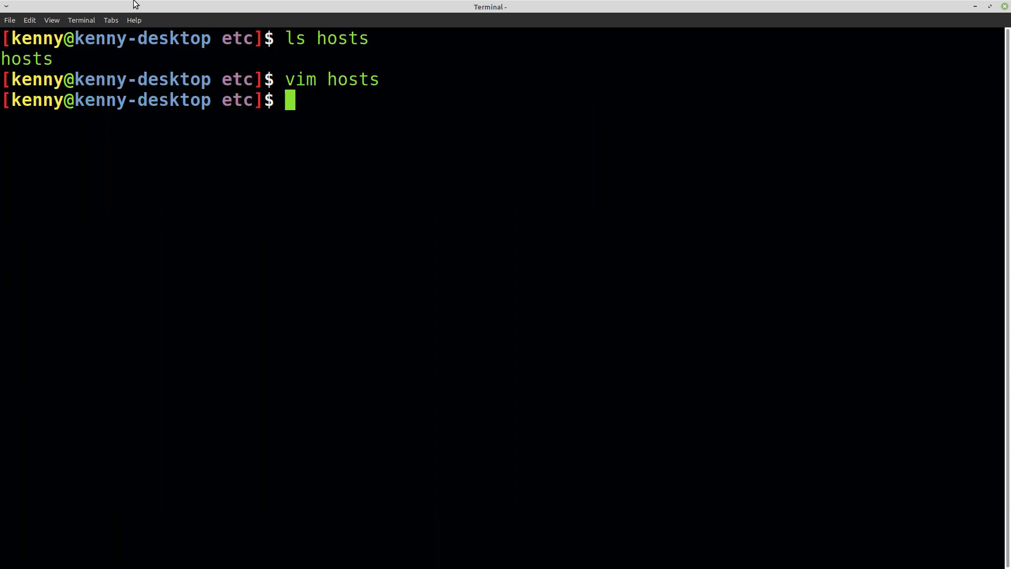
# - Reopen the hosts file in vim with root rights via sudo !!
pyautogui.write('sudo')
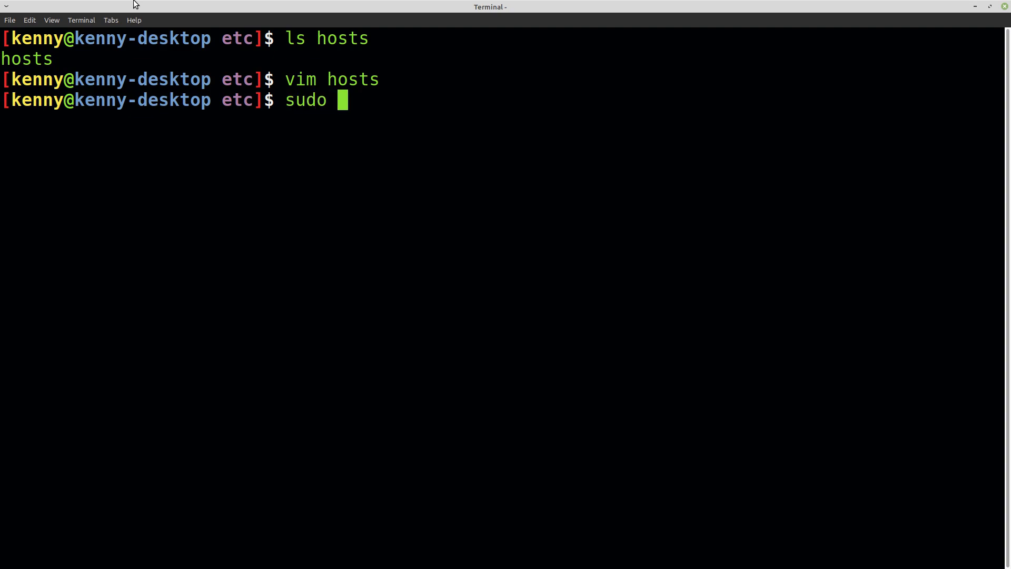
pyautogui.write('!!')
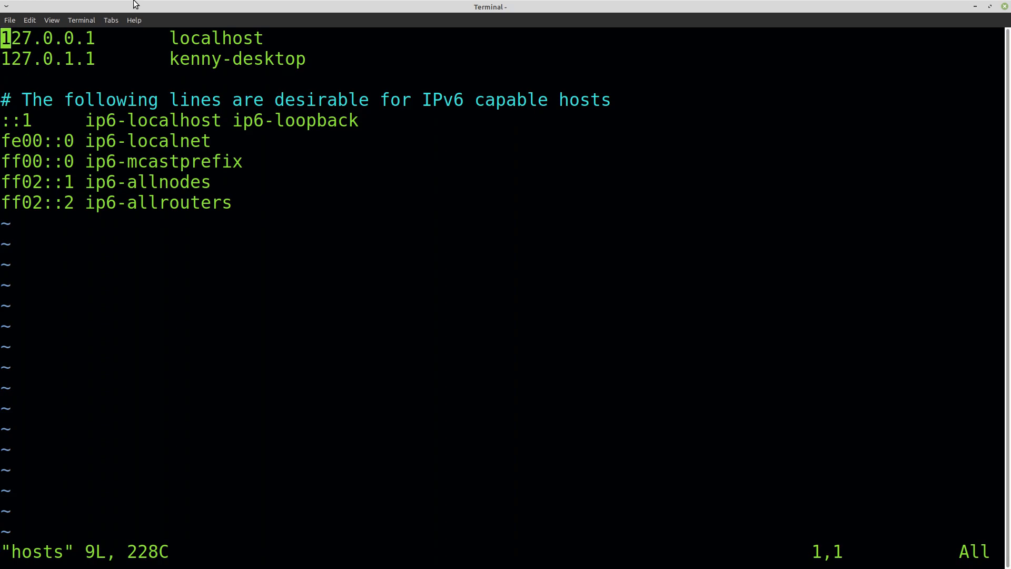
# - Add a new hosts line mapping 0.0.0.0 to tiktok.com
pyautogui.press('j')
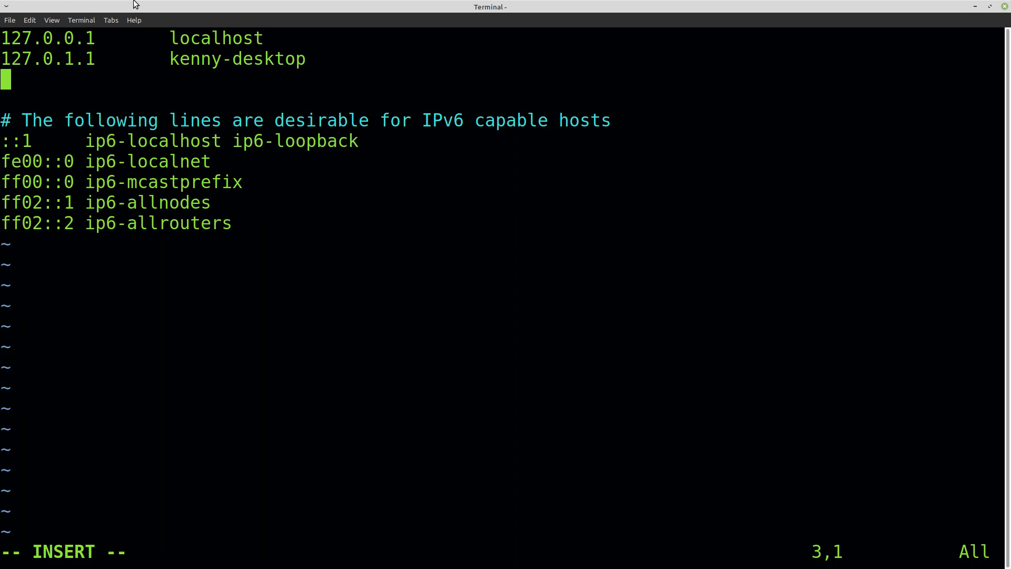
pyautogui.write('0.')
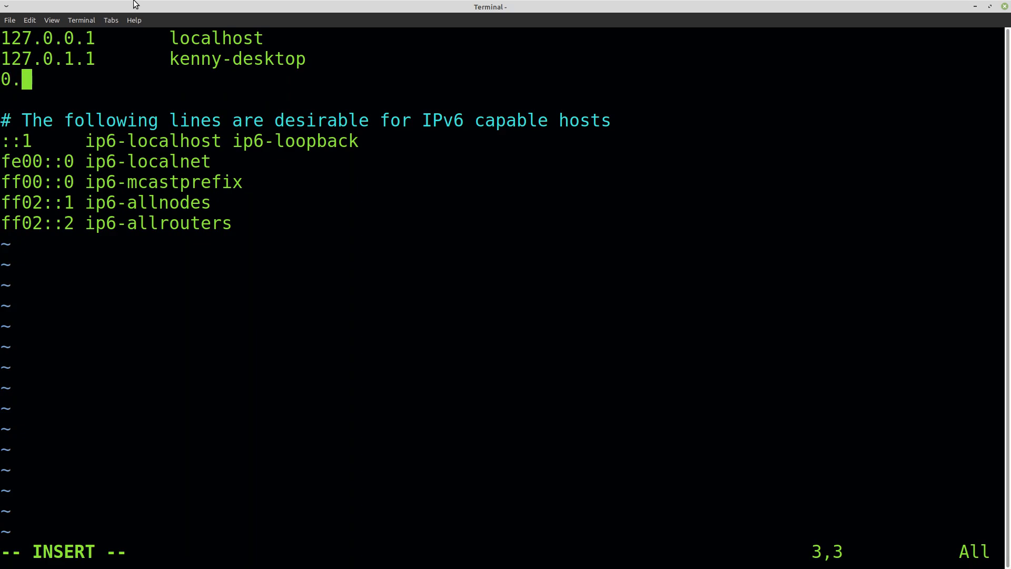
pyautogui.write('.0.0')
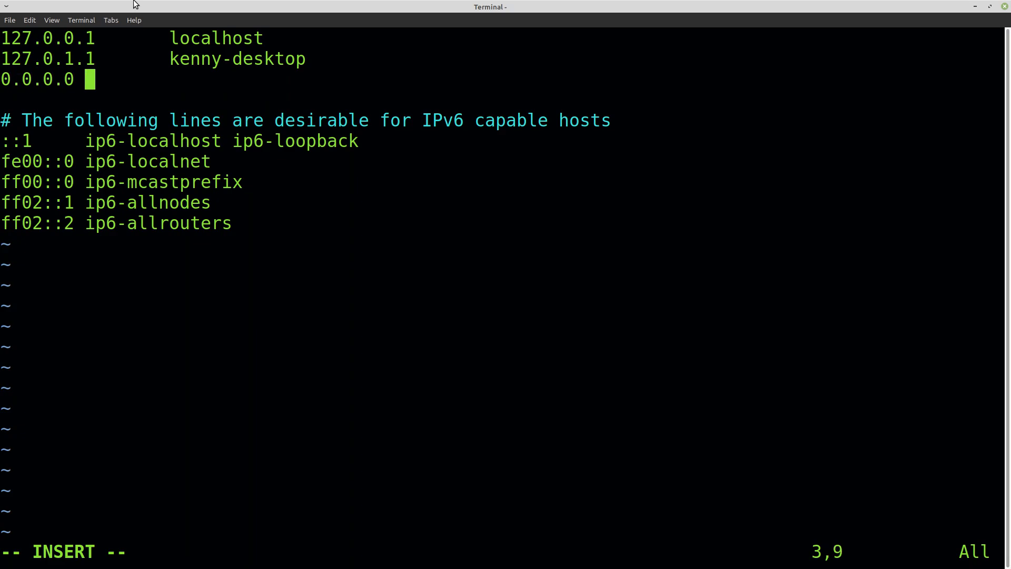
pyautogui.write('tik')
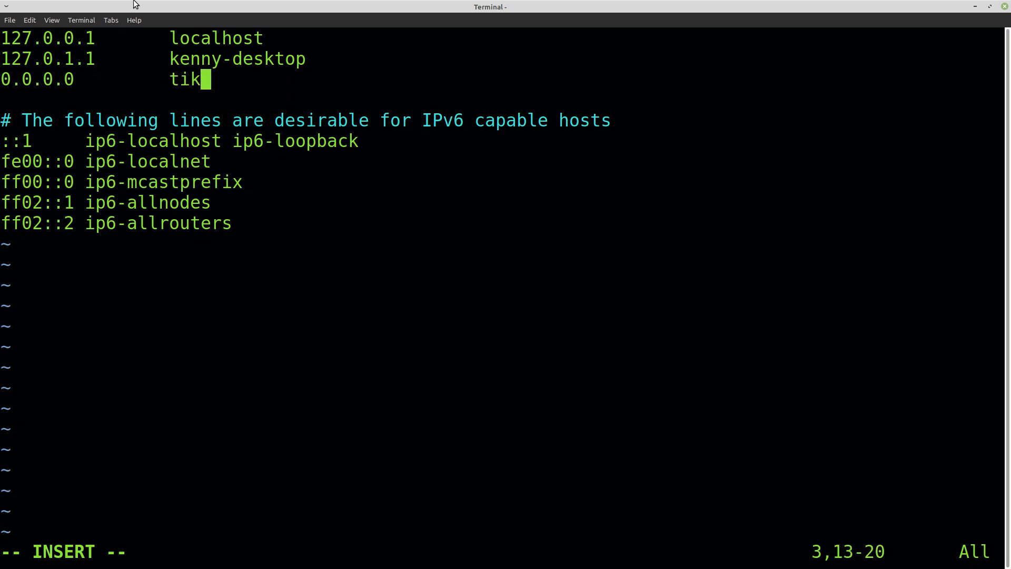
pyautogui.write('tok.com')
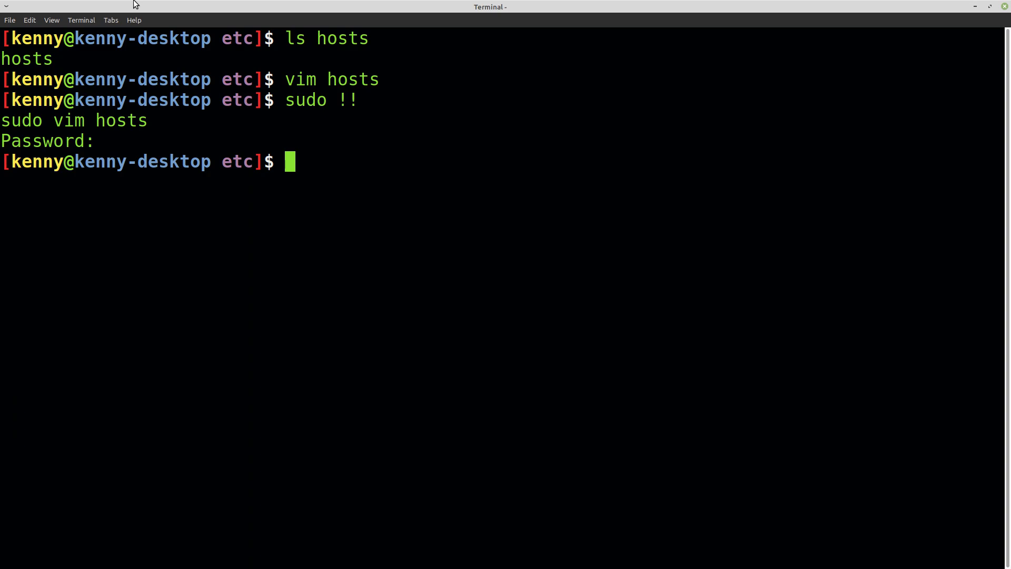
pyautogui.moveTo(254, 4)
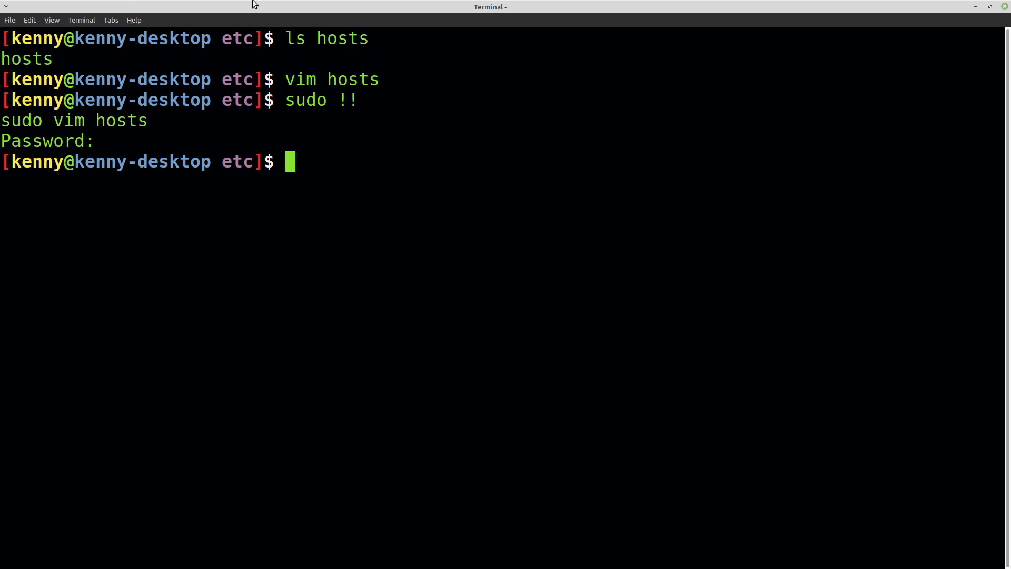
# - Flush the DNS cache with sudo /etc/init.d/dns-clean start and the admin password
pyautogui.write('sudo /etc/init.d/dns-clean start')
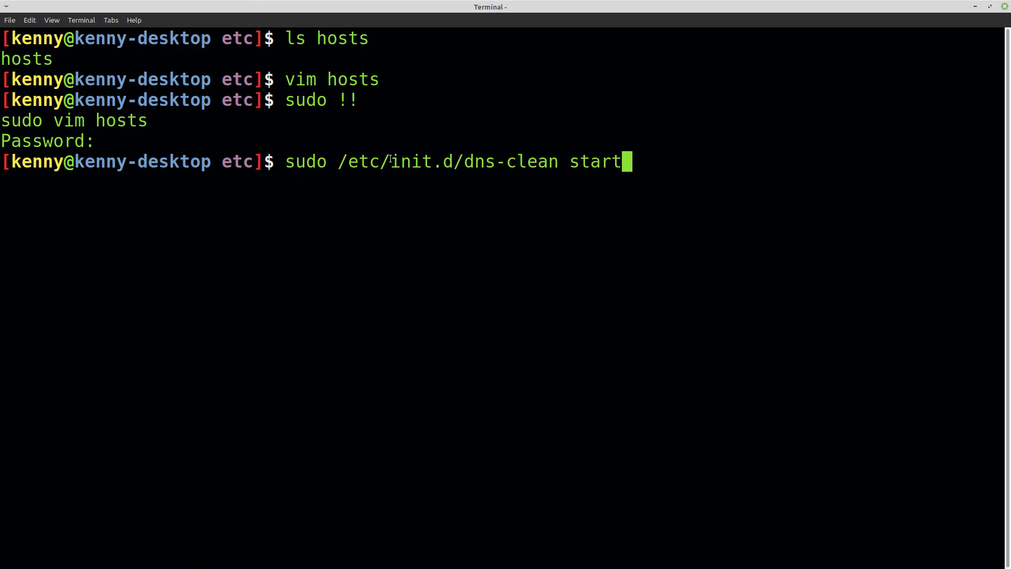
pyautogui.moveTo(397, 4)
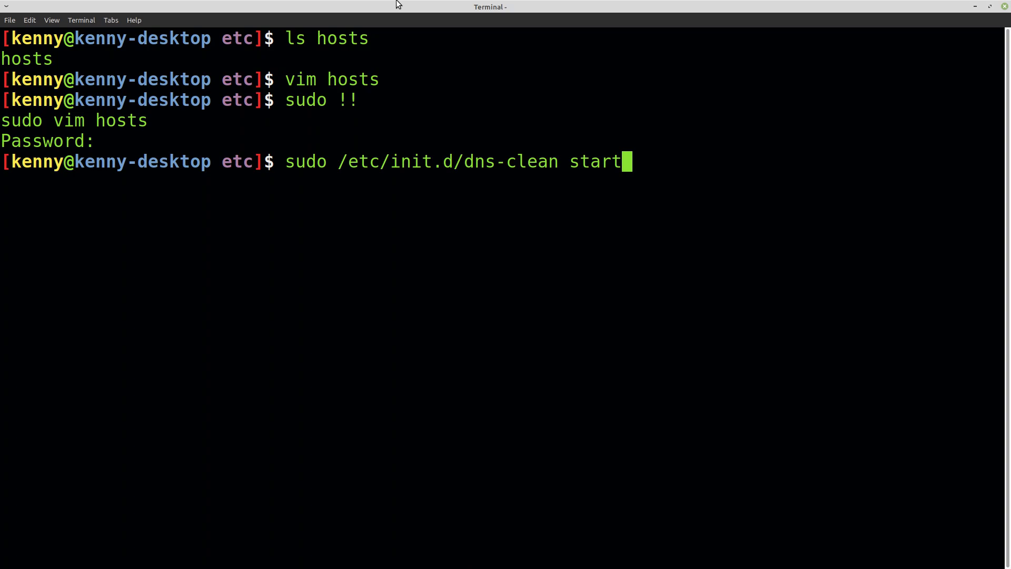
pyautogui.press('Return')
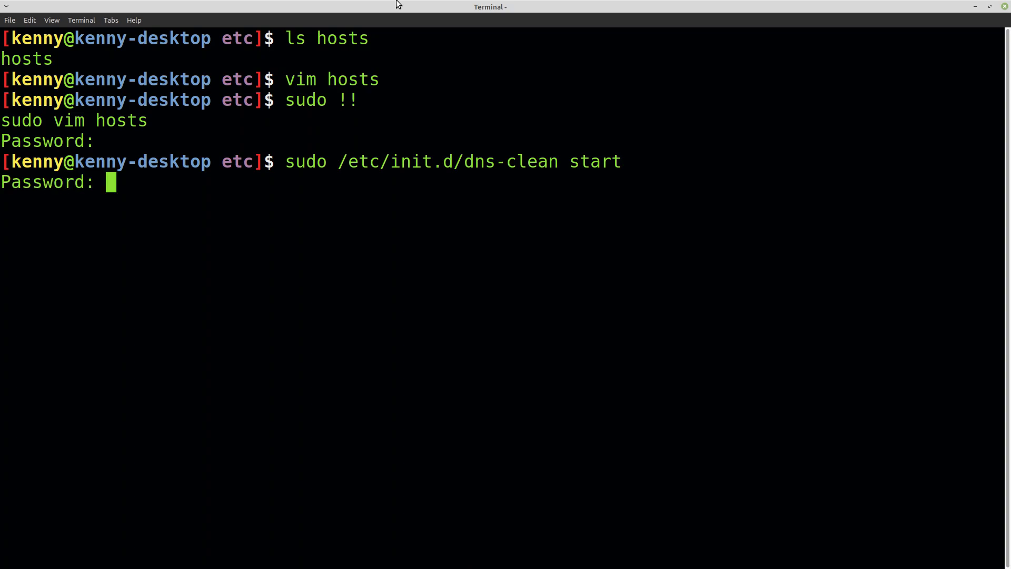
pyautogui.press('Return')
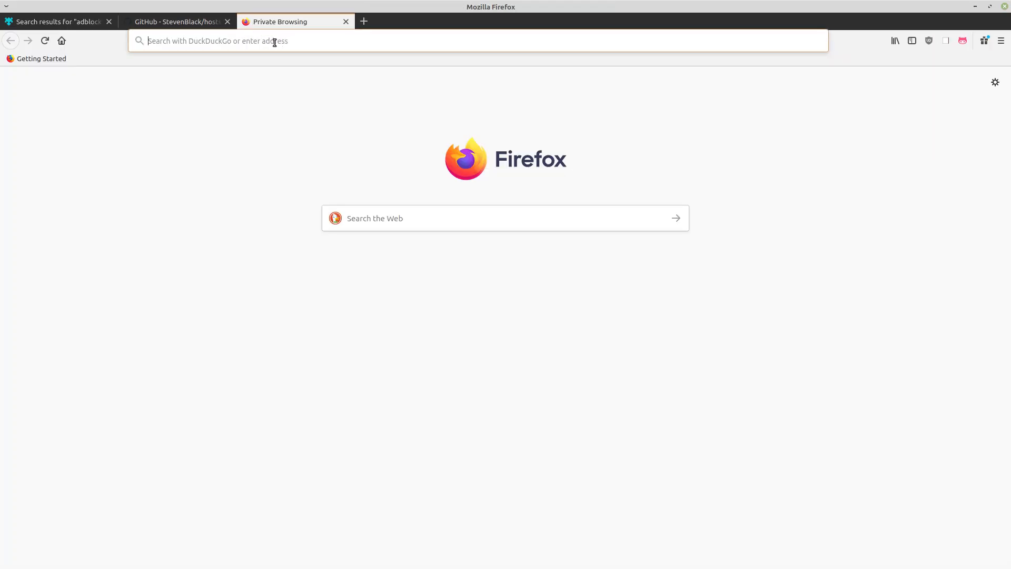
# - Load tiktok.com, then find the cache settings in Firefox Preferences
pyautogui.write('tiktok.com')
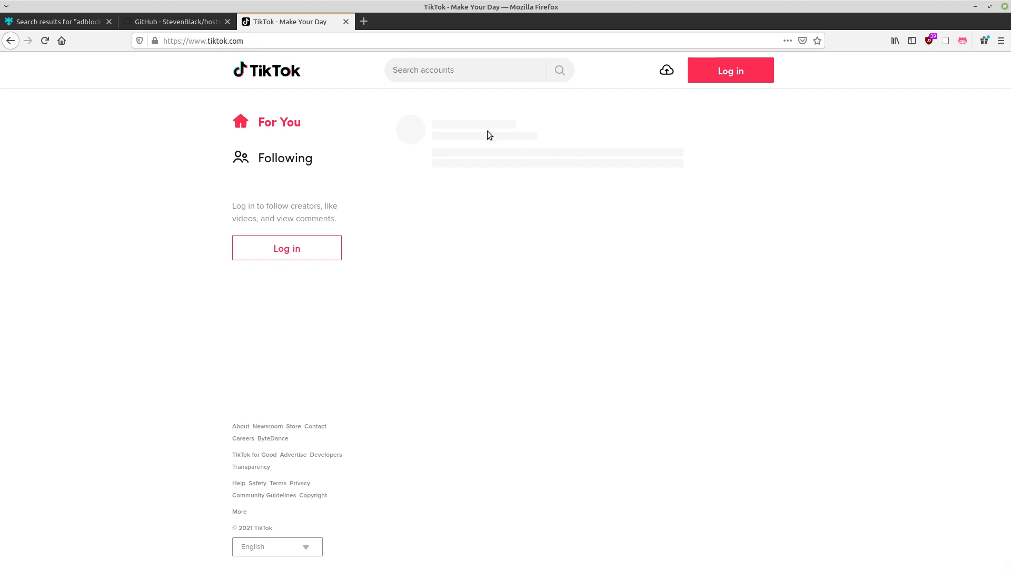
pyautogui.moveTo(345, 22)
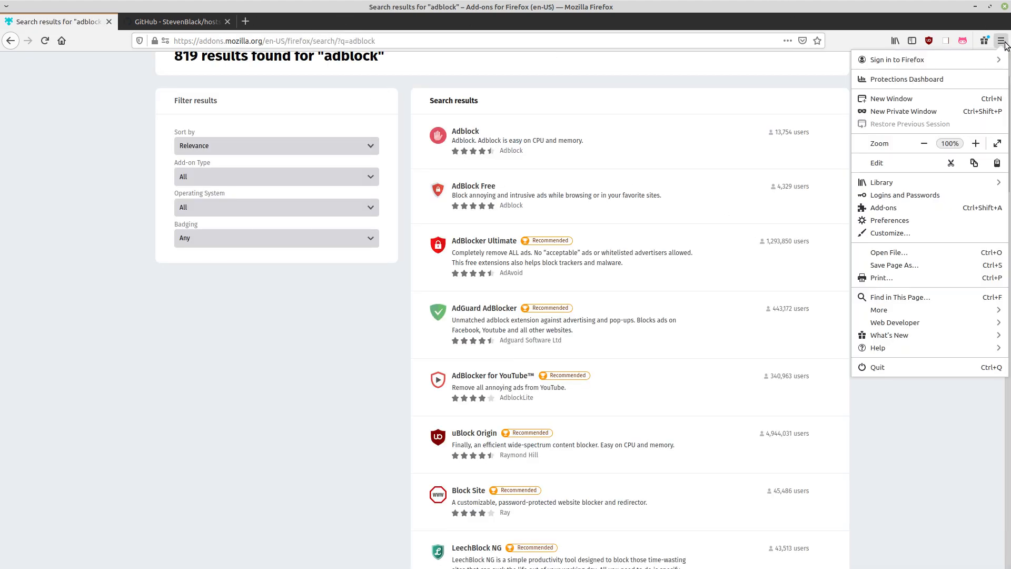
pyautogui.click(889, 220)
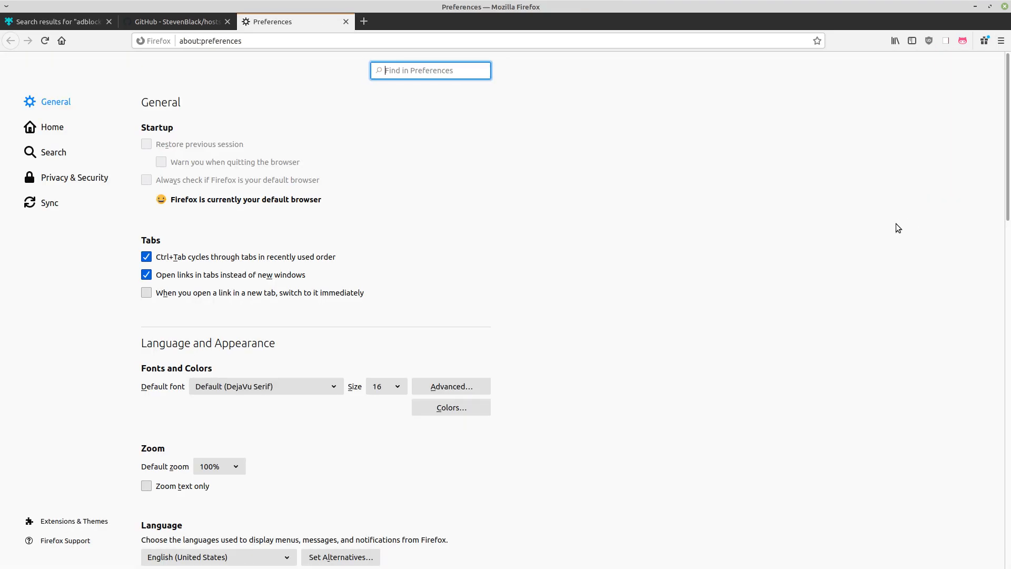
pyautogui.write('cache')
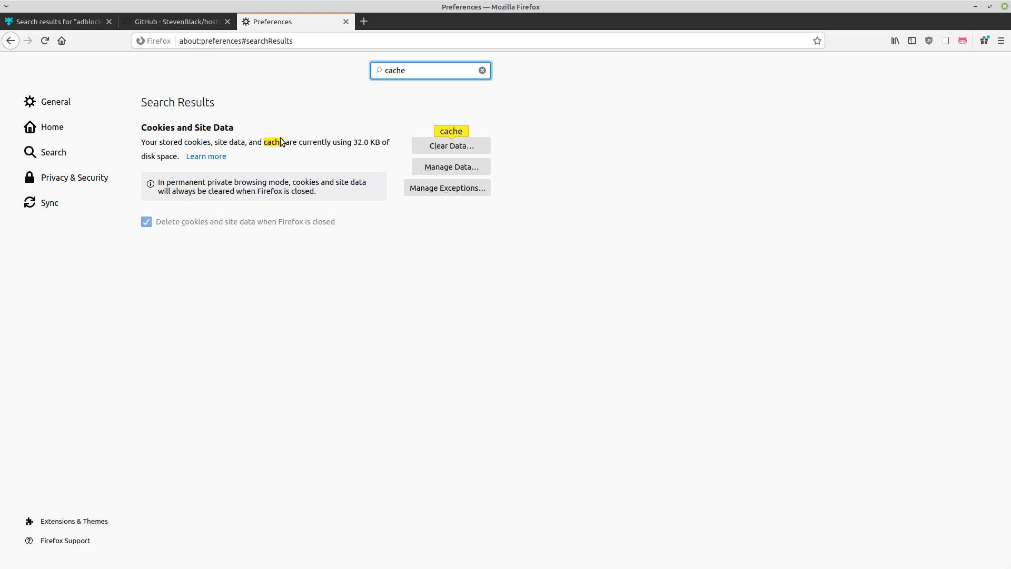
# - Clear Firefox's cookies, site data and cached web content
pyautogui.click(451, 146)
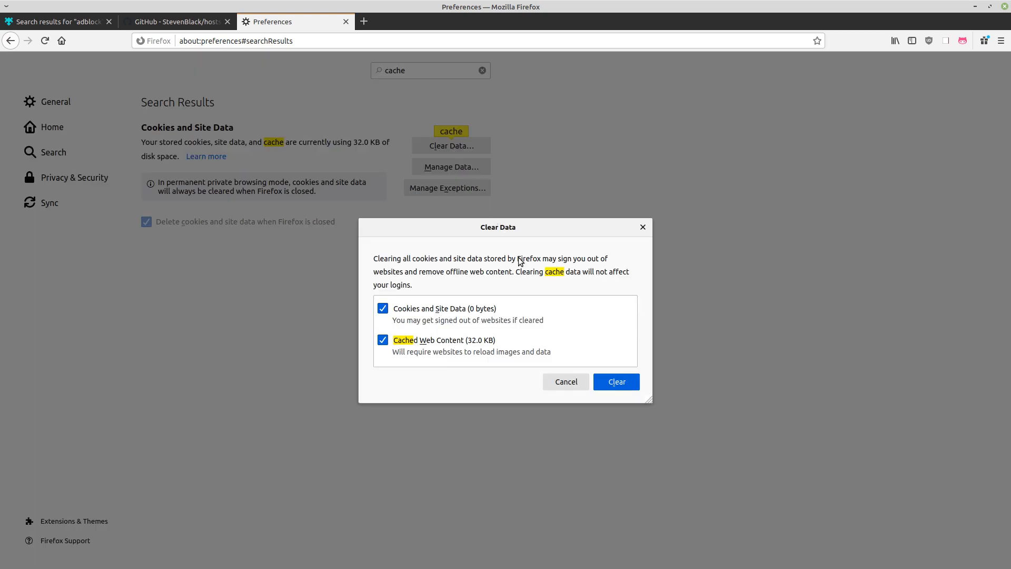
pyautogui.click(615, 382)
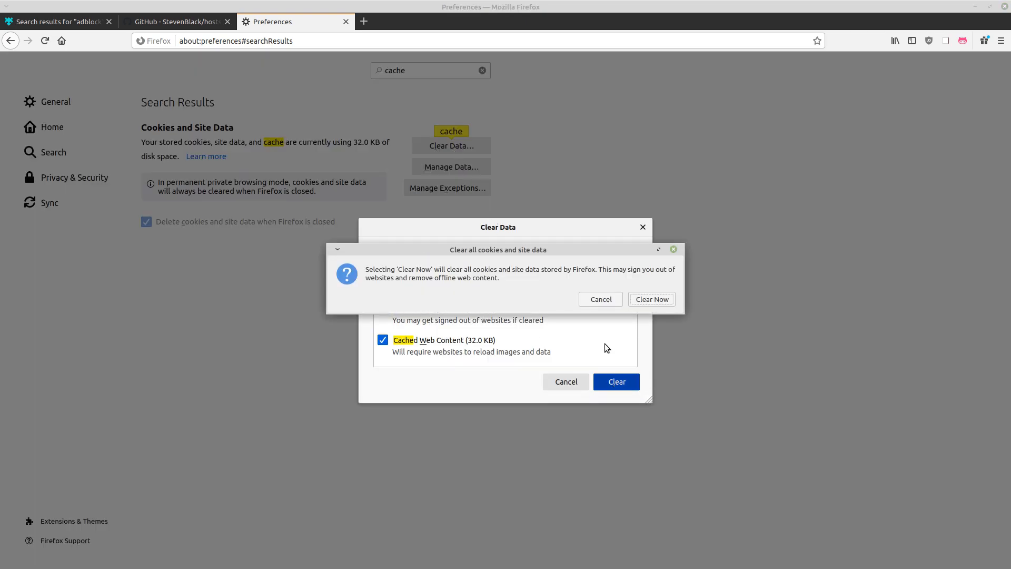
pyautogui.click(234, 41)
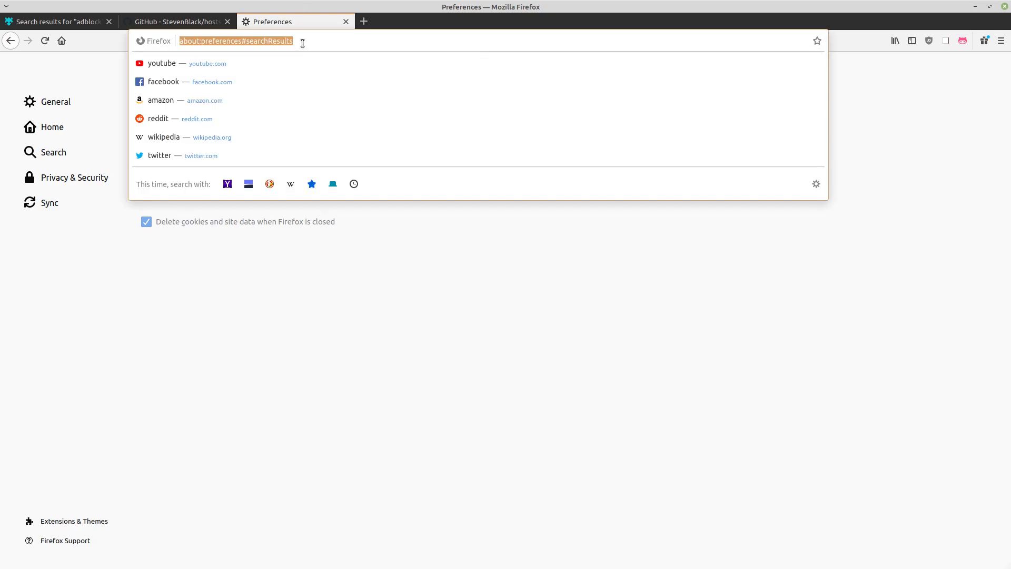
# - Reload tiktok.com, which now fails with a Secure Connection Not Available alert
pyautogui.write('tiktok')
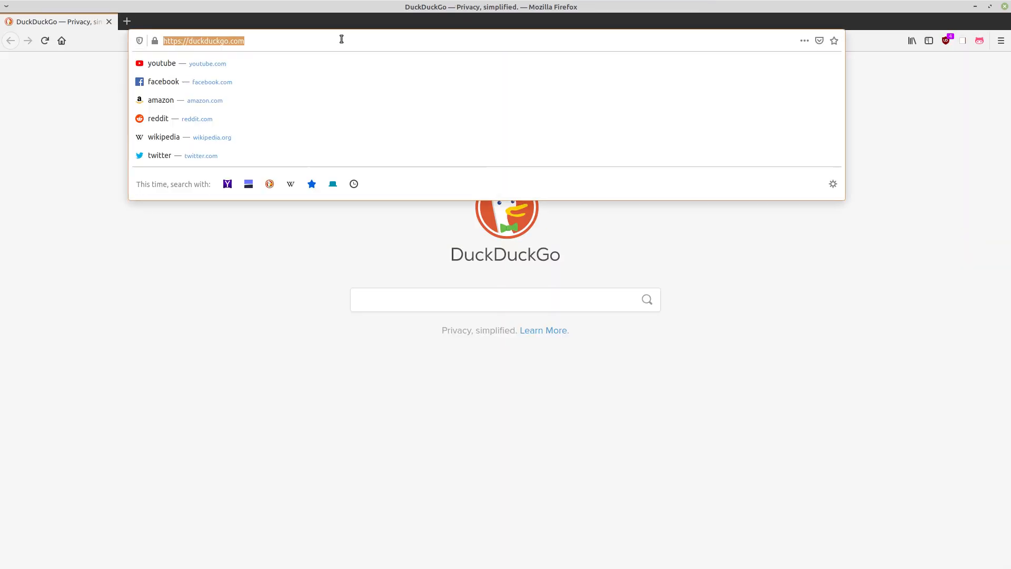
pyautogui.write('tikto')
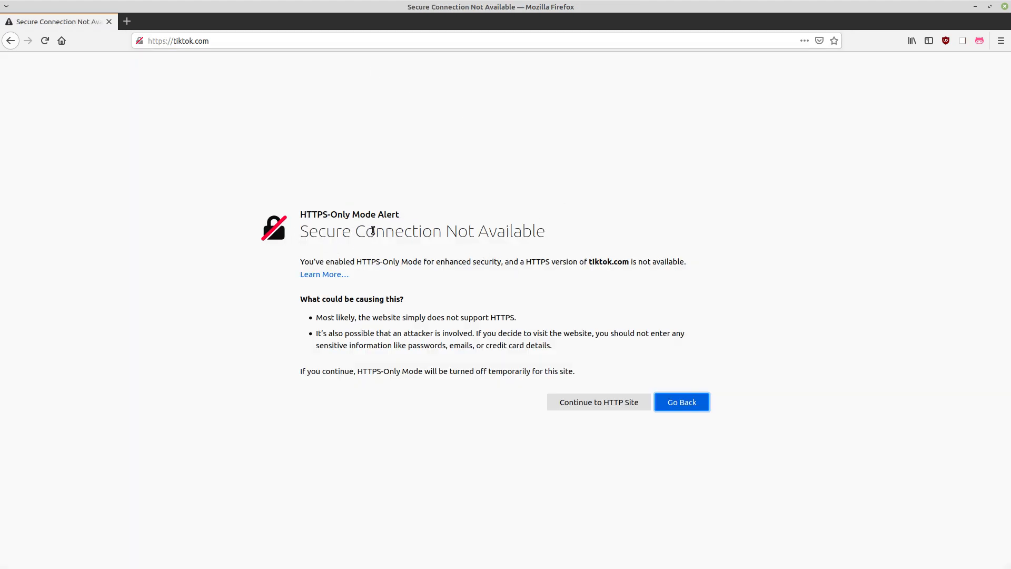
pyautogui.moveTo(398, 255)
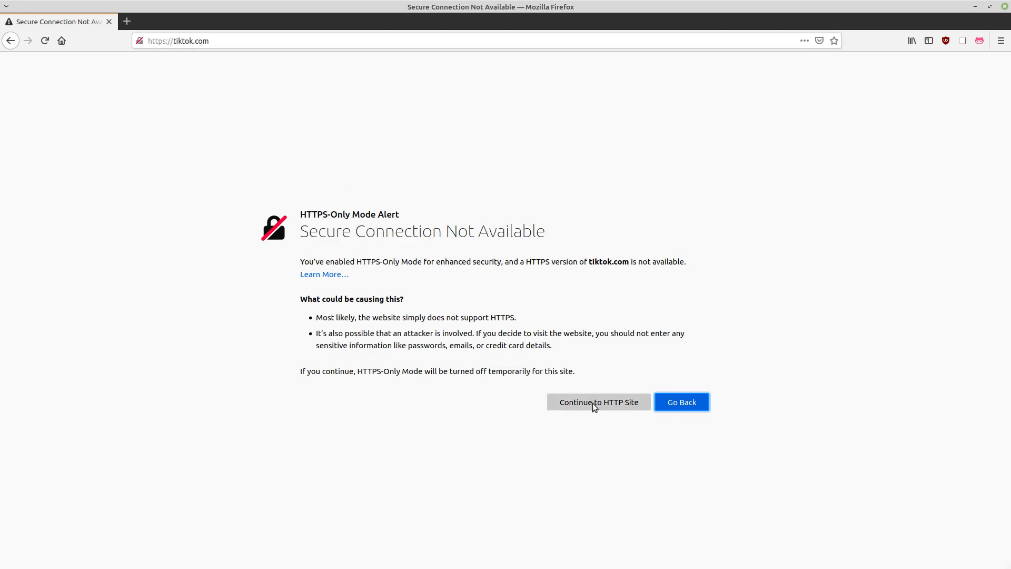
# - Continue to tiktok.com over plain HTTP, which fails with Unable to connect
pyautogui.click(598, 401)
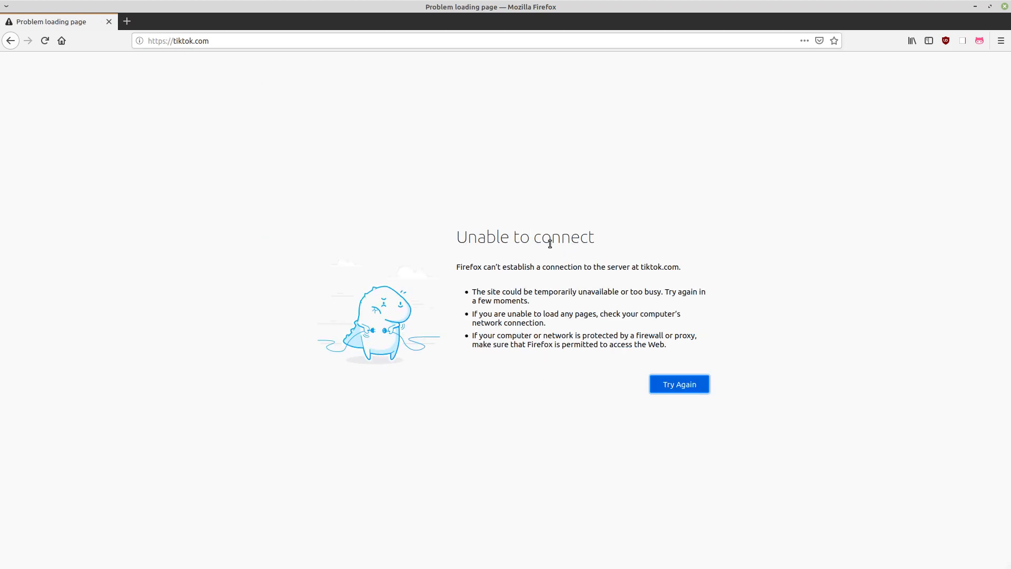
pyautogui.moveTo(536, 228)
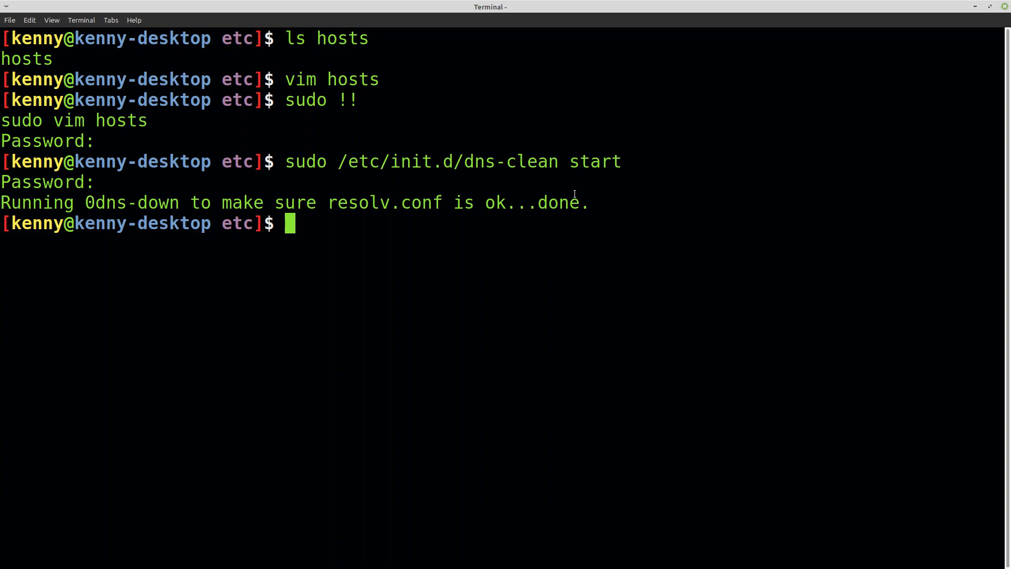
pyautogui.moveTo(489, 229)
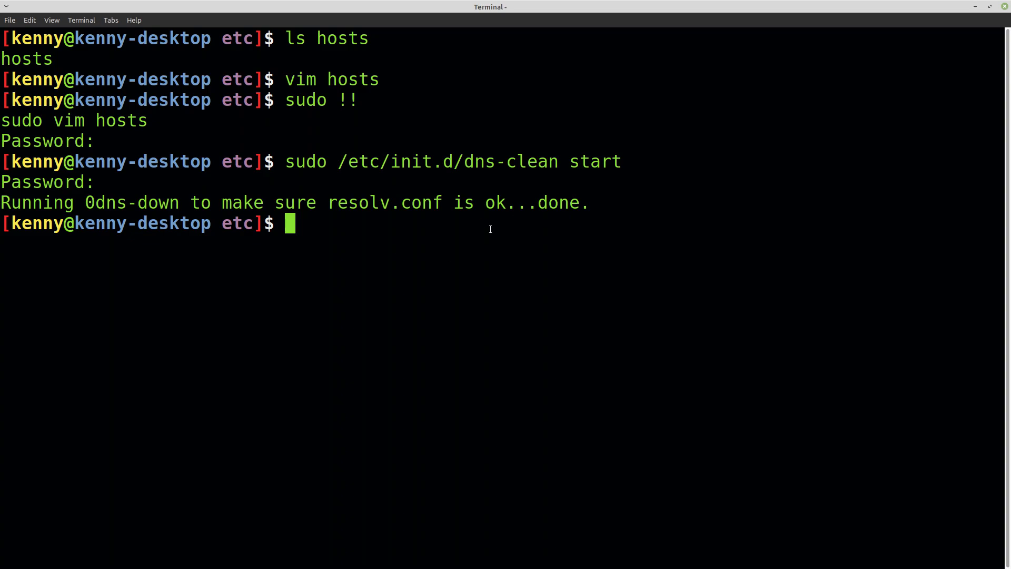
# - Ping tiktok.com in Terminal to check it resolves to 0.0.0.0
pyautogui.write('ping')
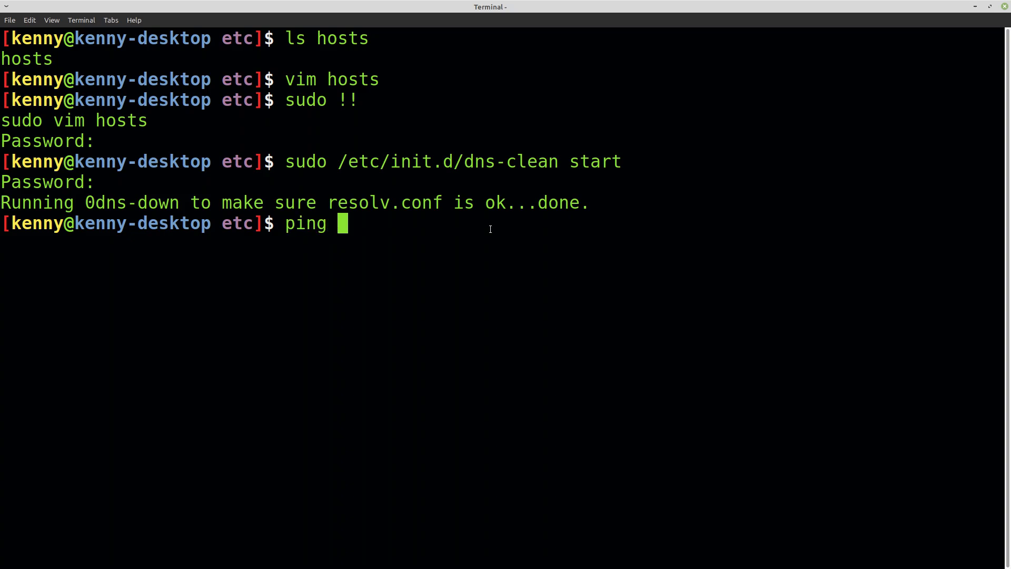
pyautogui.write('tiktok.com')
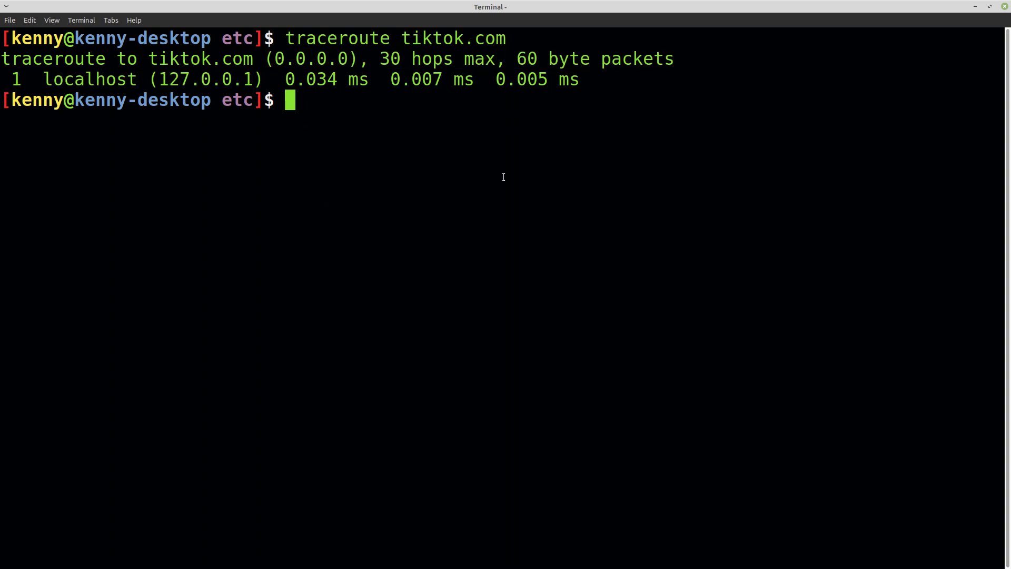
pyautogui.moveTo(504, 127)
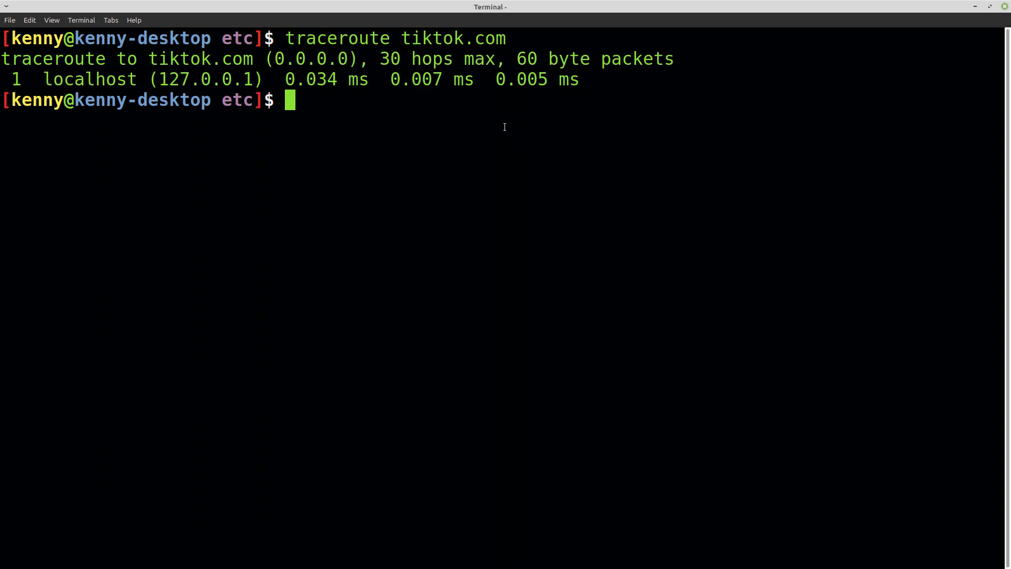
pyautogui.moveTo(518, 150)
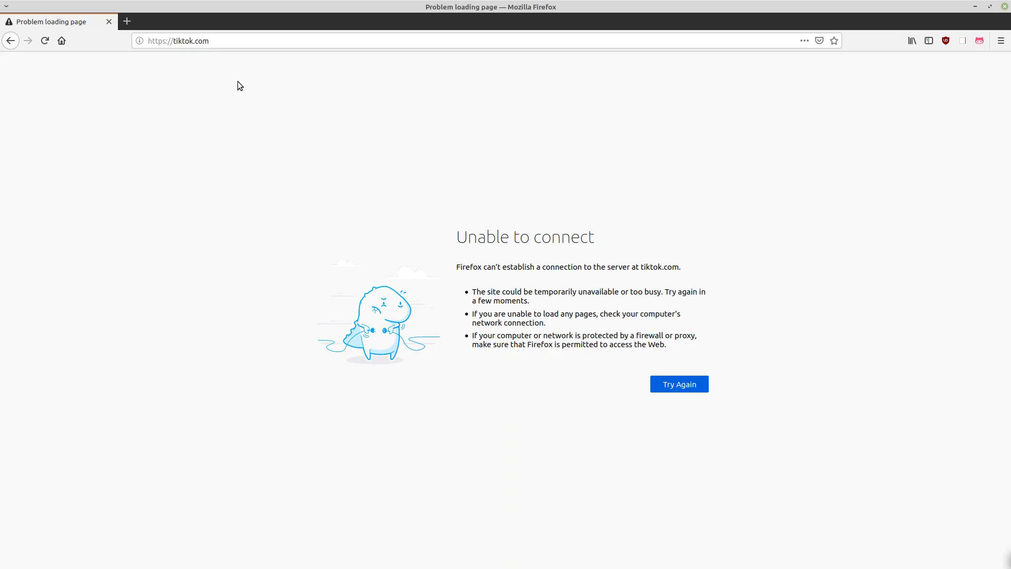
# - Go to github.com/StevenBlack/hosts and scroll to the hosts file variants table
pyautogui.write('https://github.com/StevenBlack/hosts')
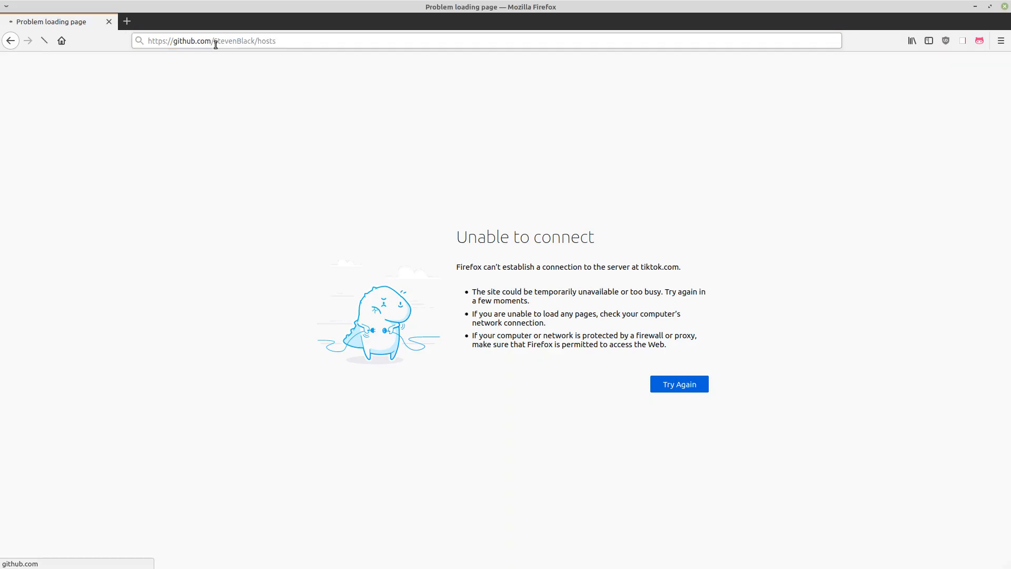
pyautogui.click(678, 383)
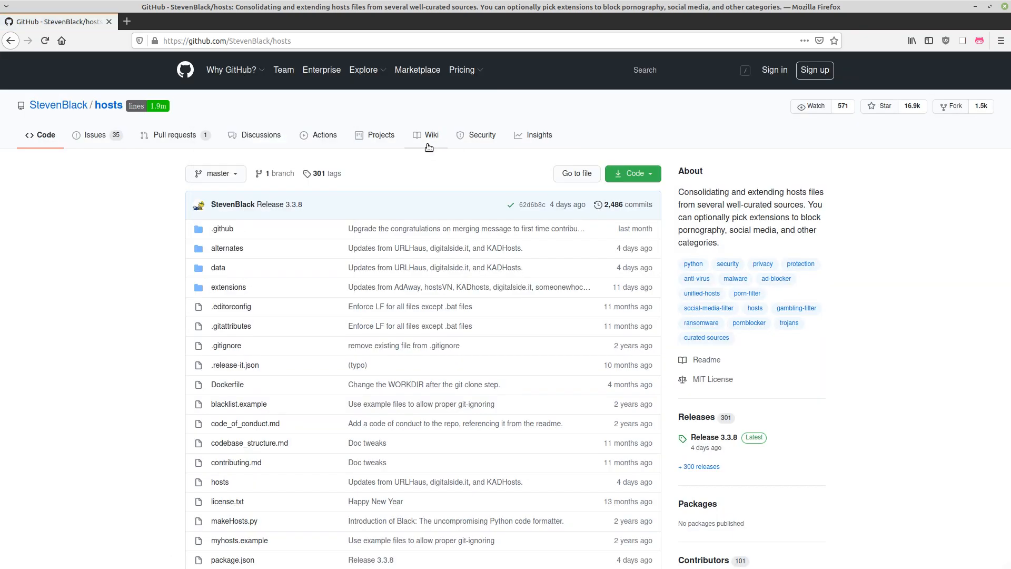
pyautogui.scroll(-3)
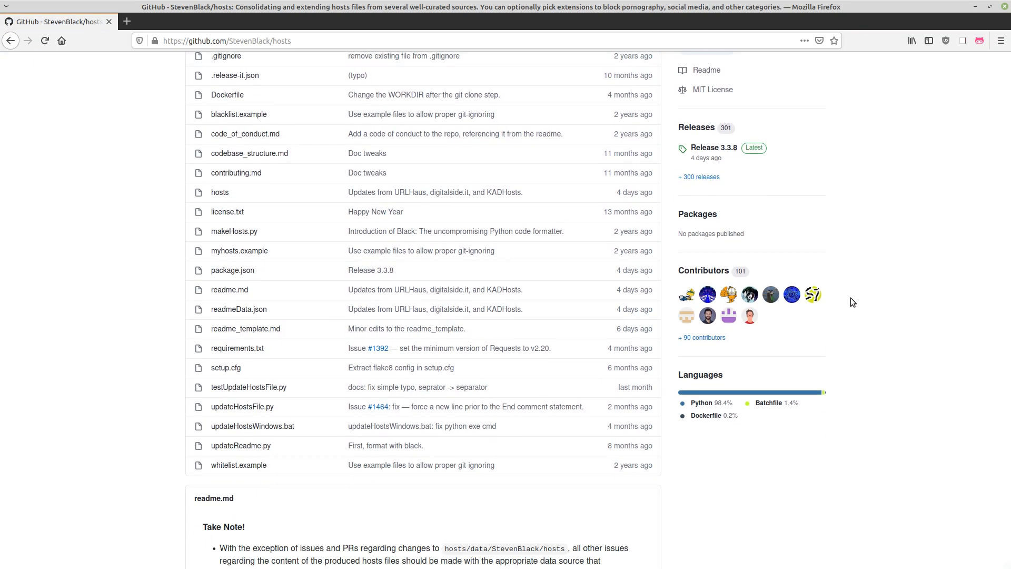
pyautogui.scroll(-3)
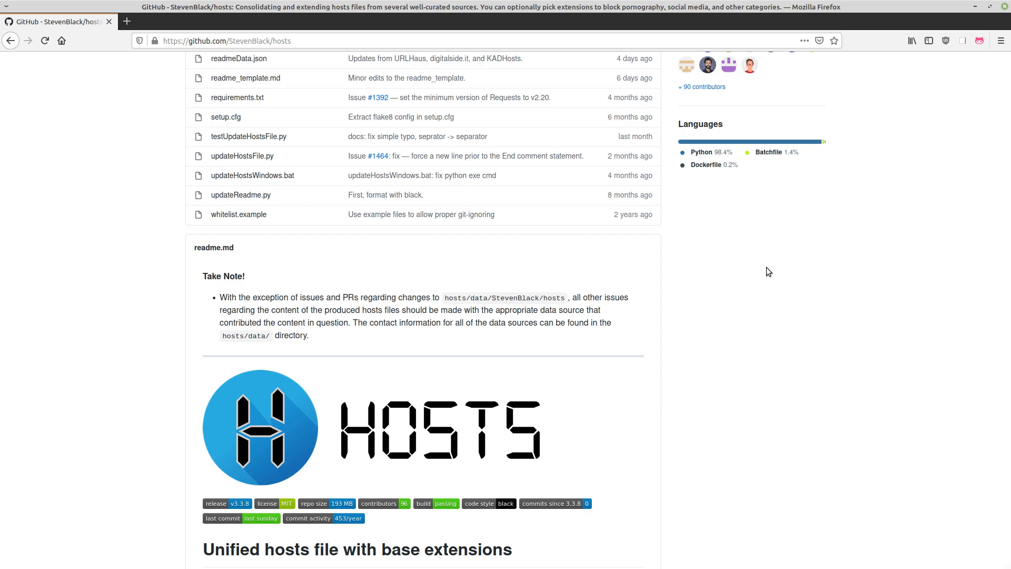
pyautogui.moveTo(650, 251)
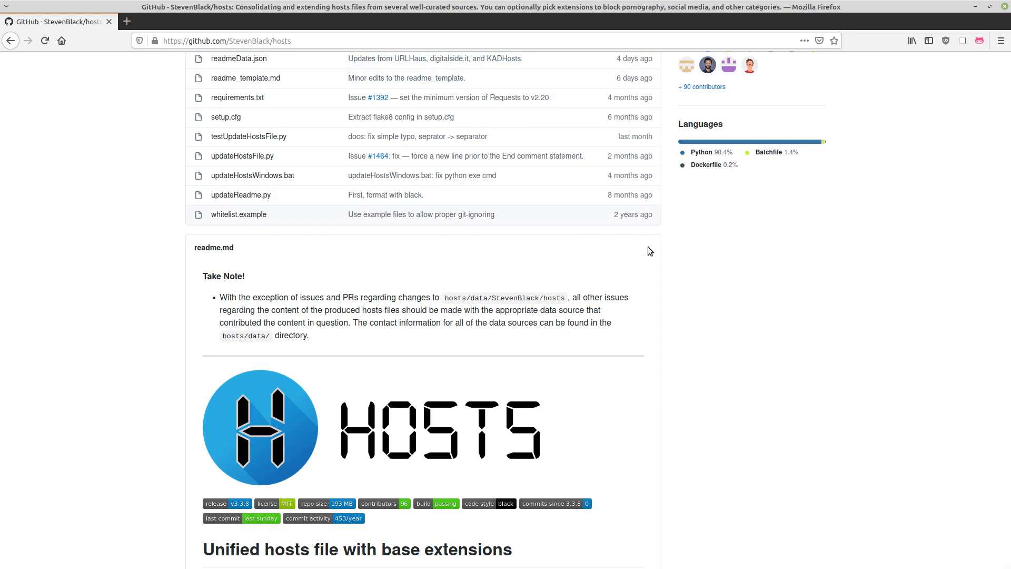
pyautogui.scroll(-3)
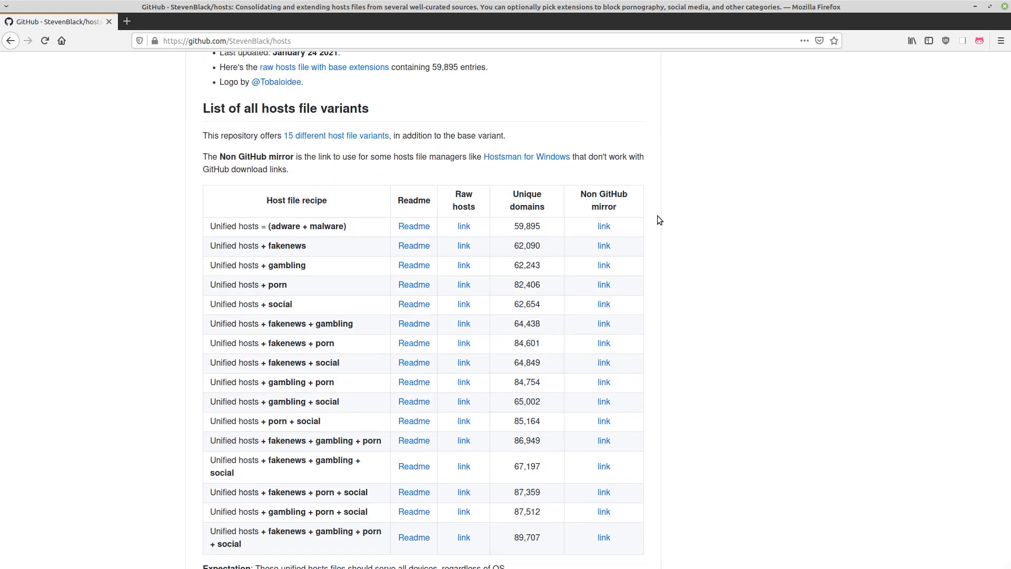
# - Open the raw hosts file for the fakenews + gambling + porn + social variant
pyautogui.scroll(-3)
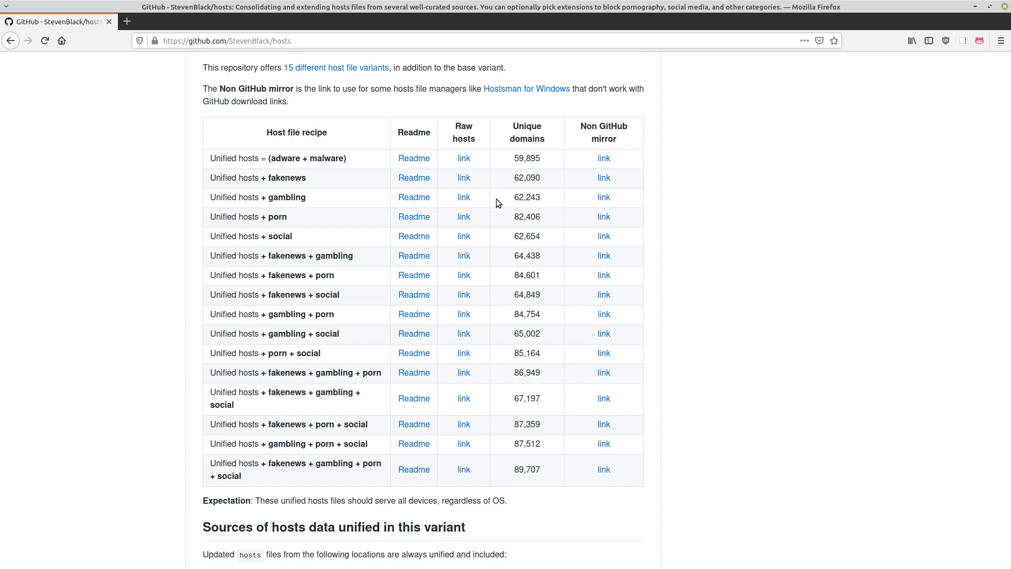
pyautogui.moveTo(353, 175)
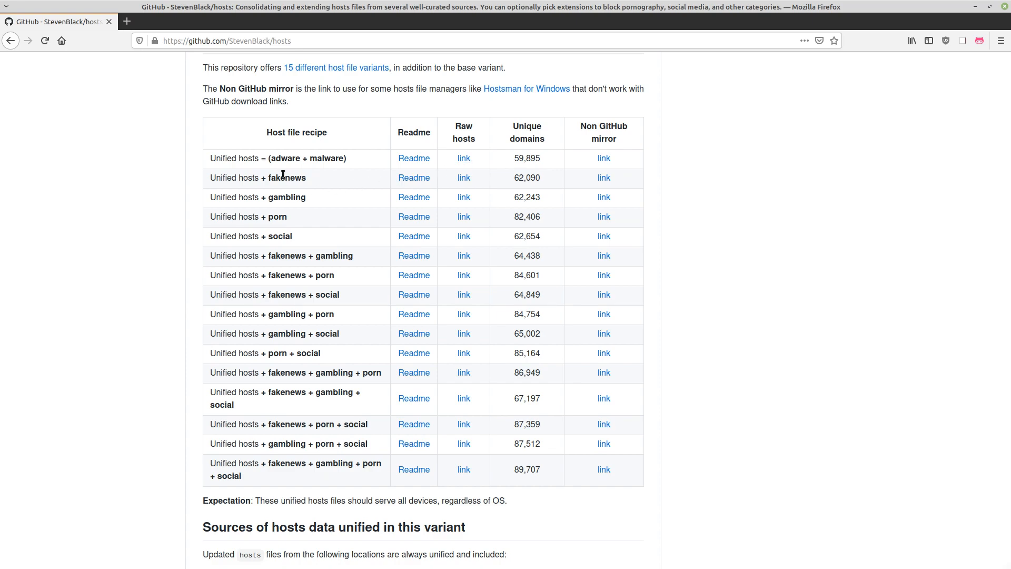
pyautogui.moveTo(539, 175)
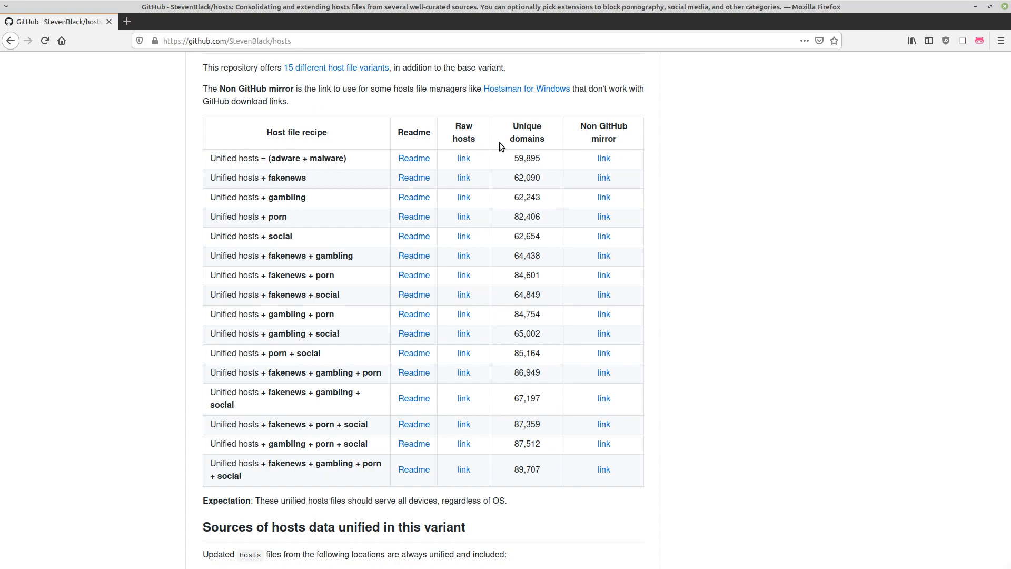
pyautogui.moveTo(281, 202)
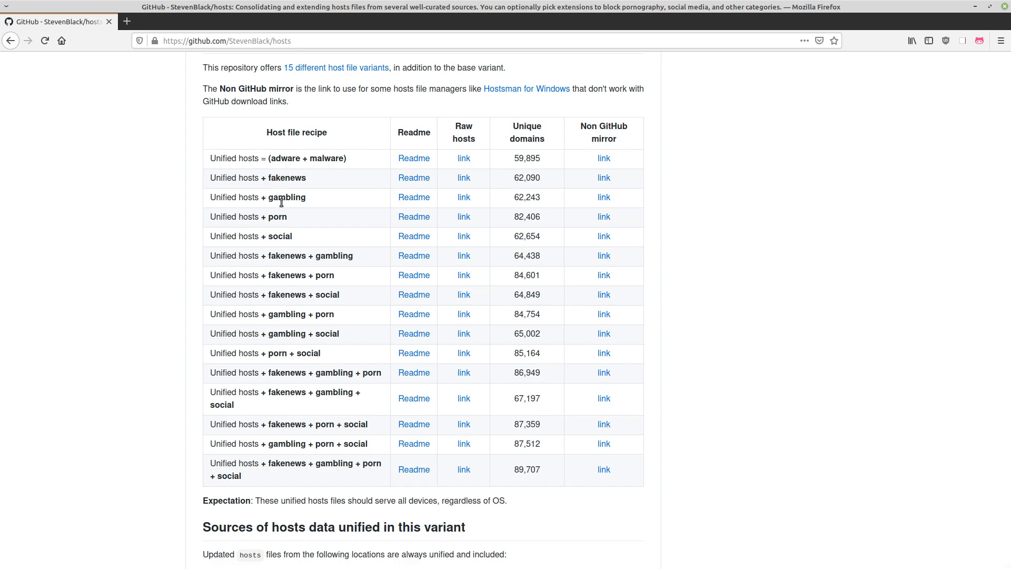
pyautogui.moveTo(263, 217)
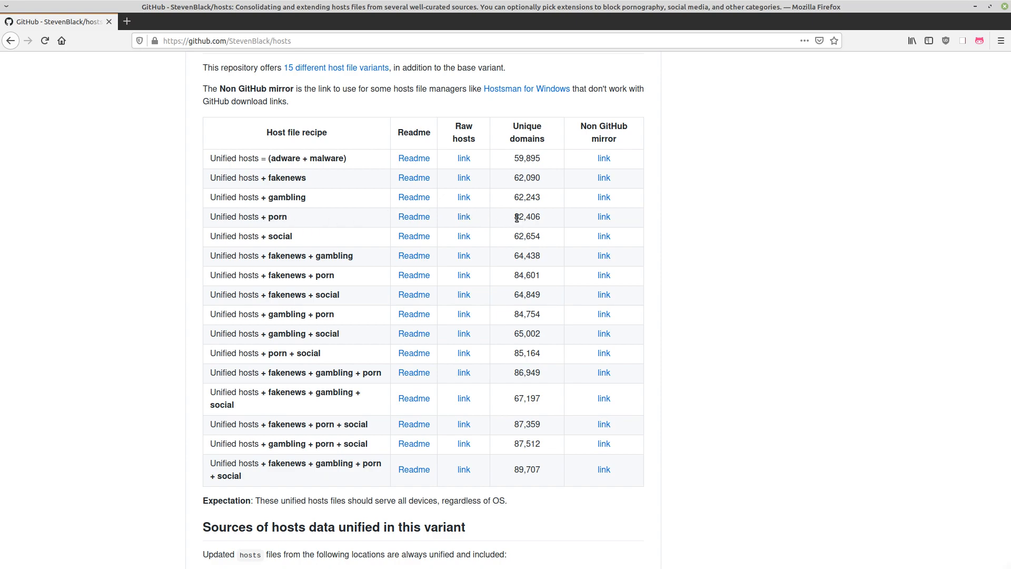
pyautogui.moveTo(264, 235)
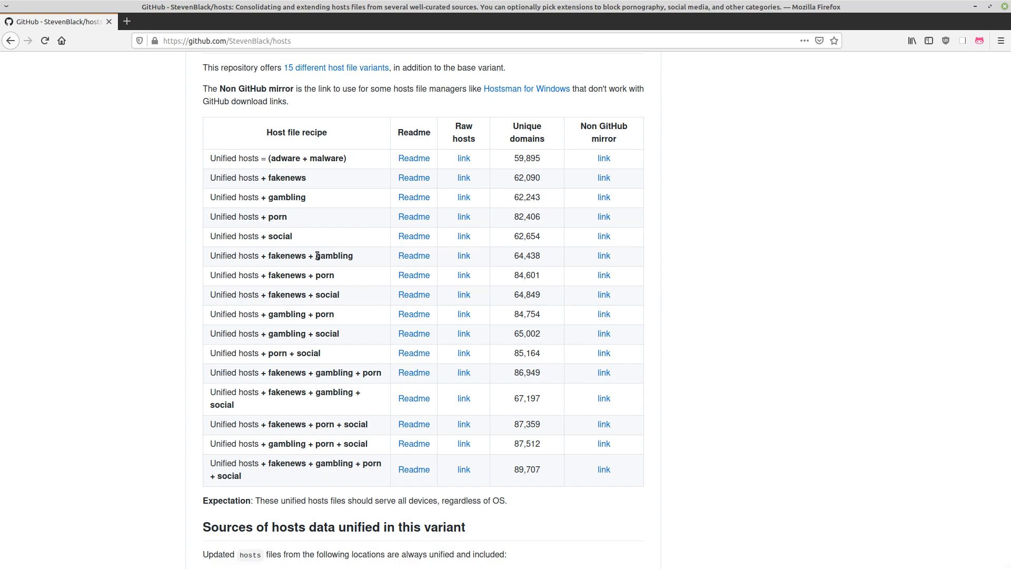
pyautogui.moveTo(294, 254)
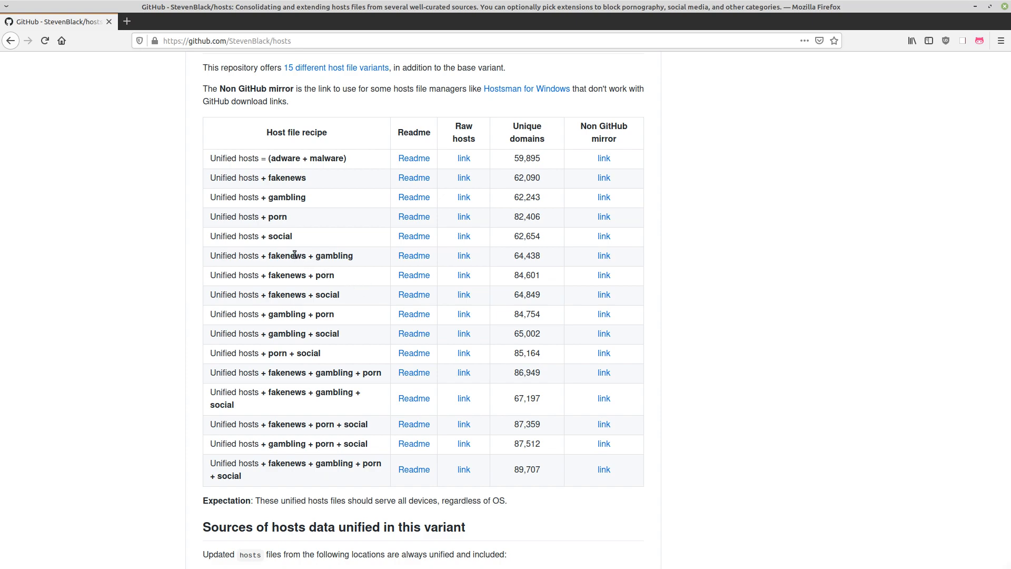
pyautogui.moveTo(302, 308)
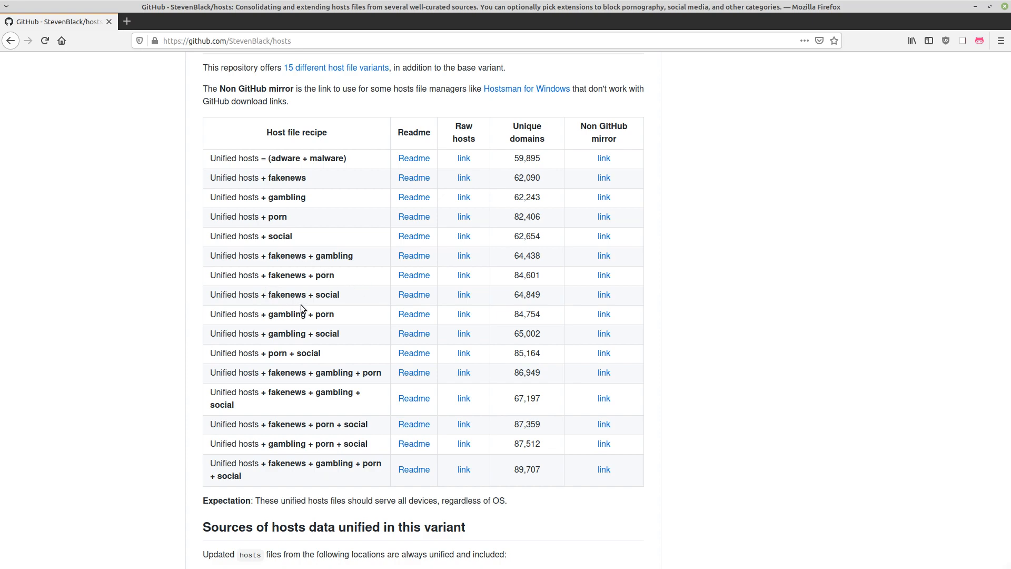
pyautogui.moveTo(272, 475)
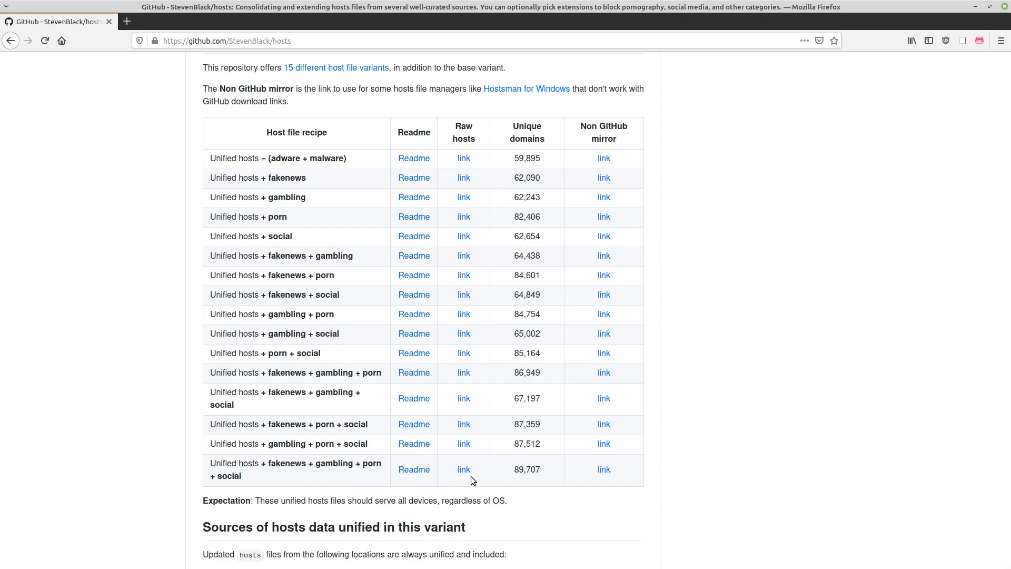
pyautogui.moveTo(463, 470)
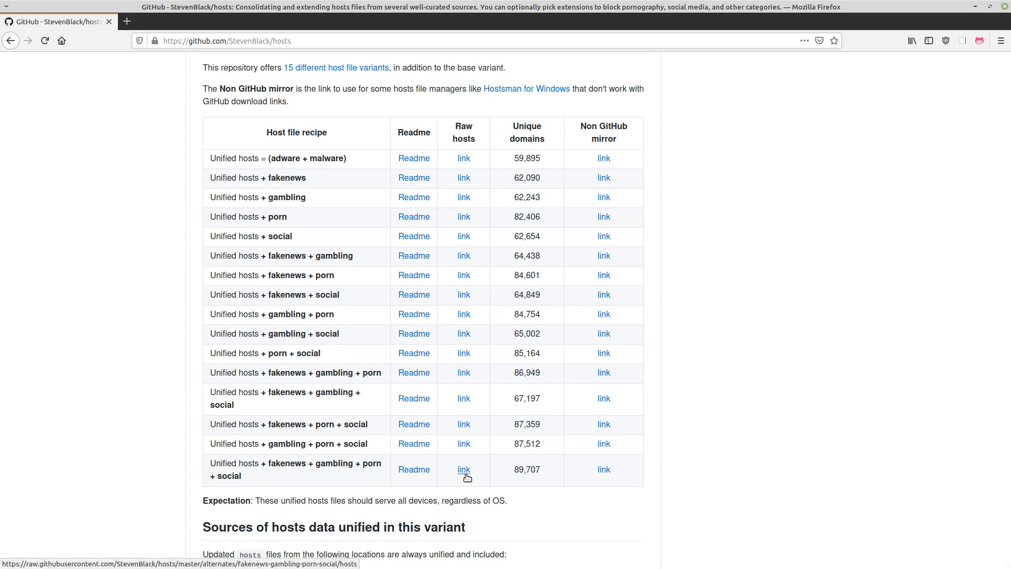
pyautogui.click(464, 469)
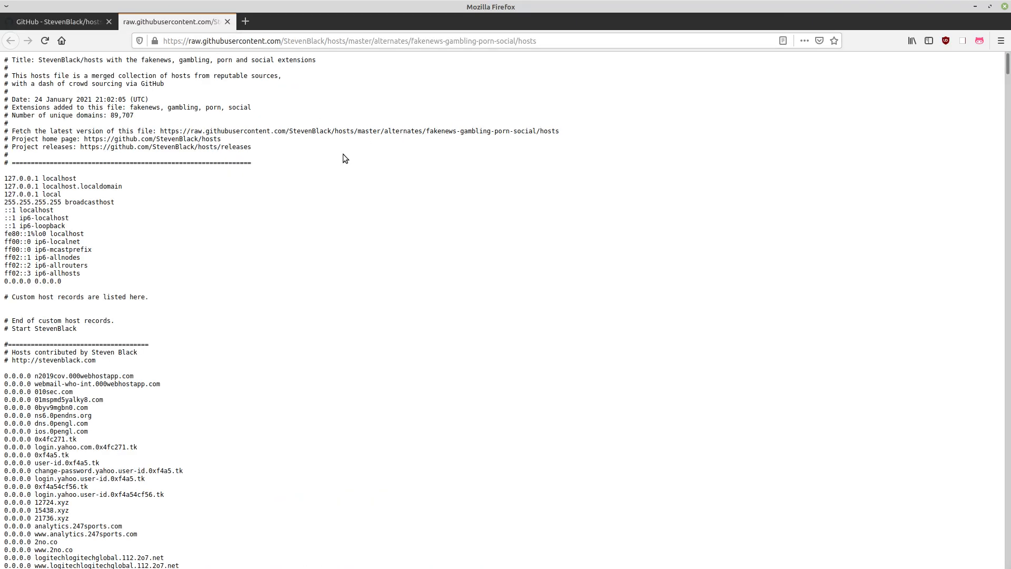
pyautogui.scroll(-3)
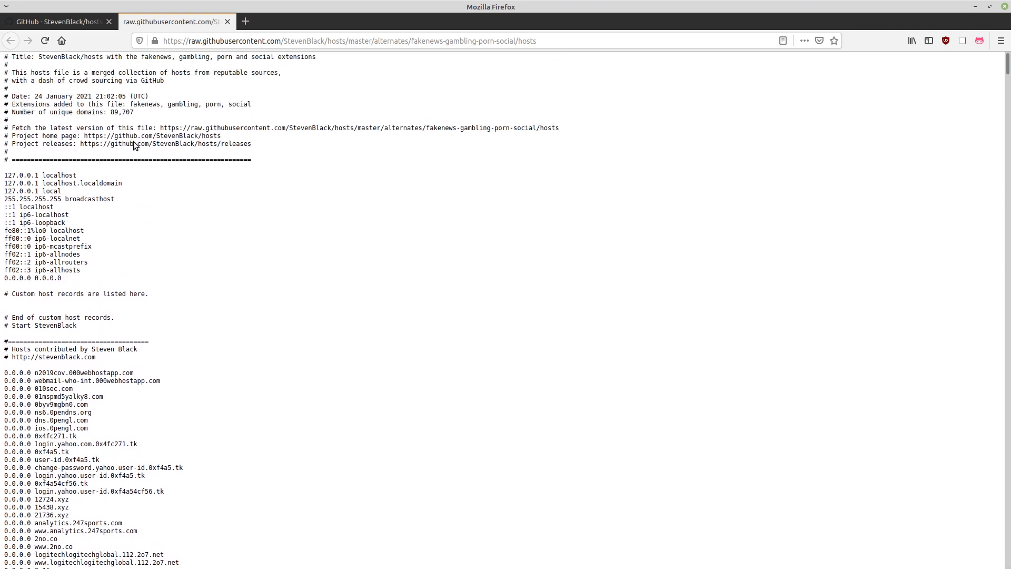
pyautogui.scroll(-3)
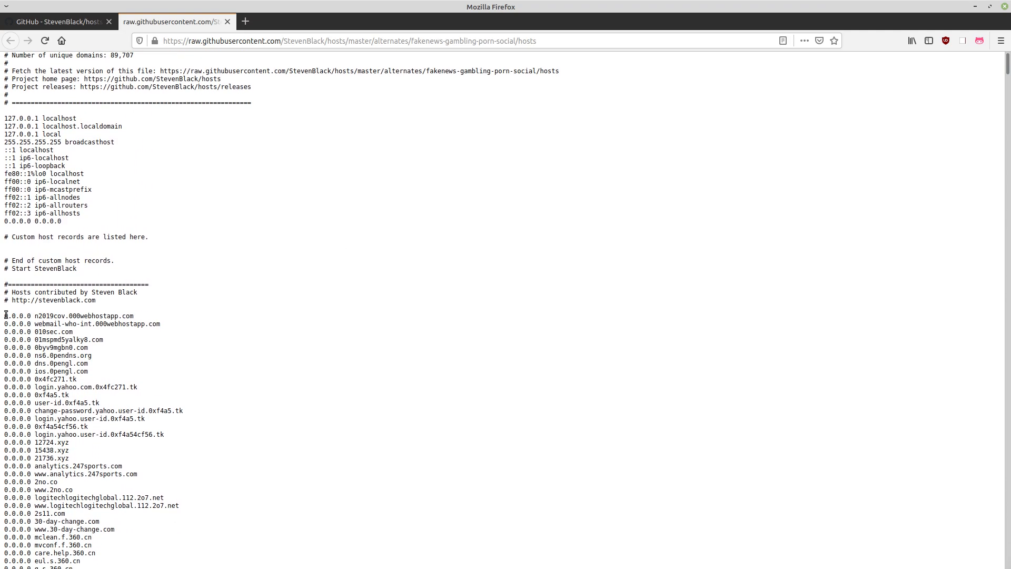
pyautogui.doubleClick(15, 314)
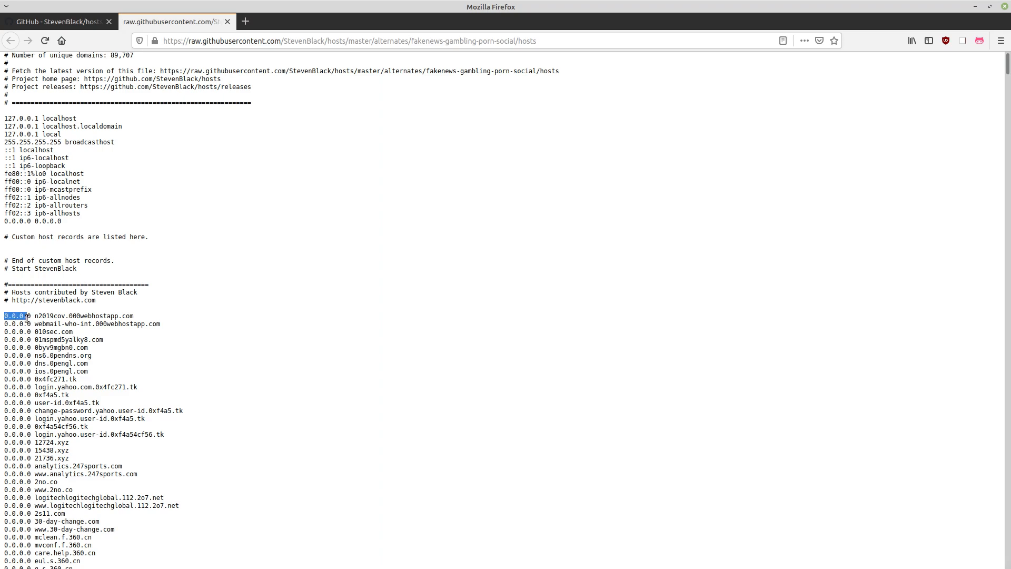
pyautogui.scroll(-3)
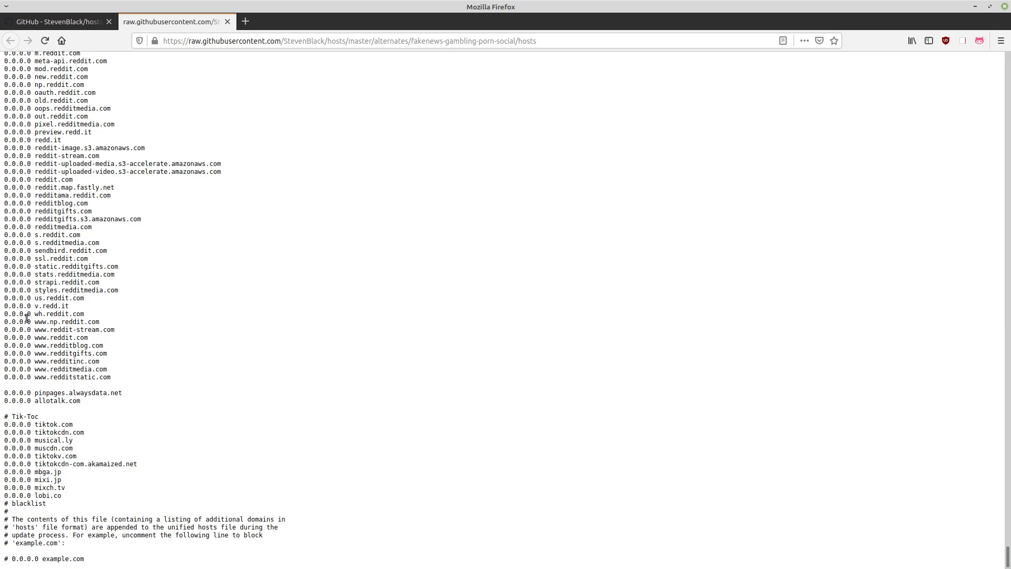
pyautogui.moveTo(25, 52); pyautogui.dragTo(97, 362)
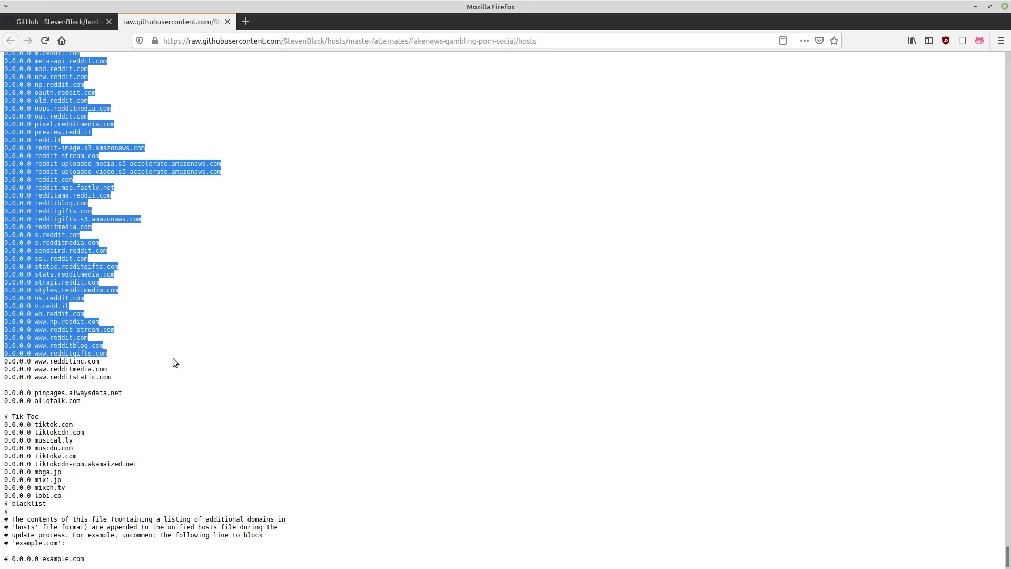
pyautogui.moveTo(176, 362); pyautogui.dragTo(179, 386)
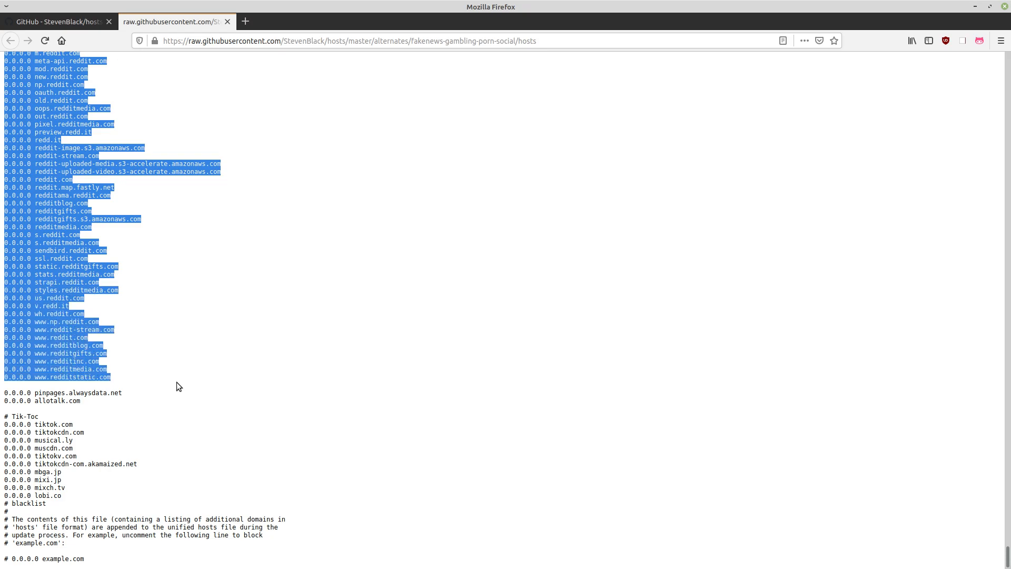
pyautogui.moveTo(119, 389)
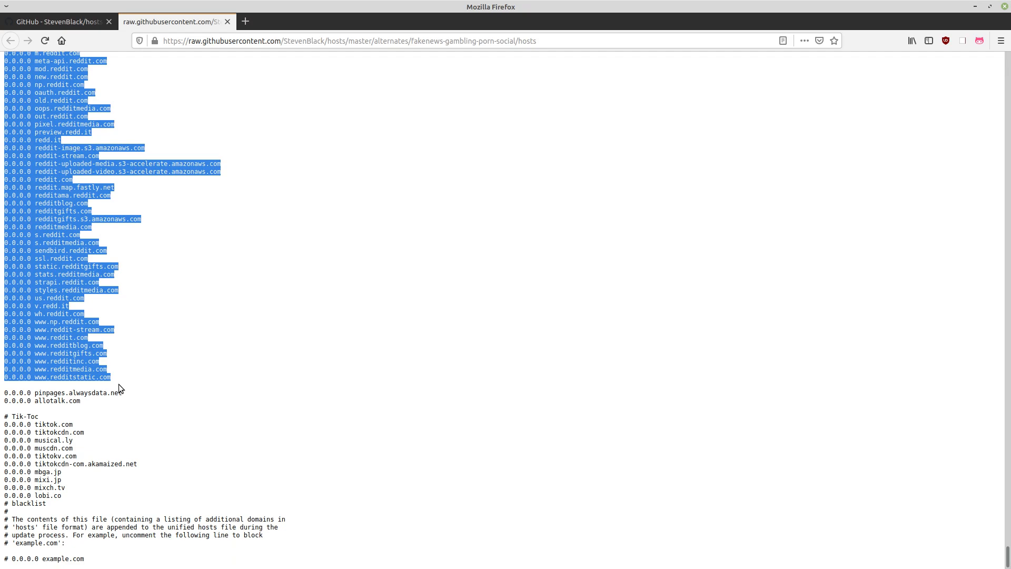
pyautogui.moveTo(92, 400)
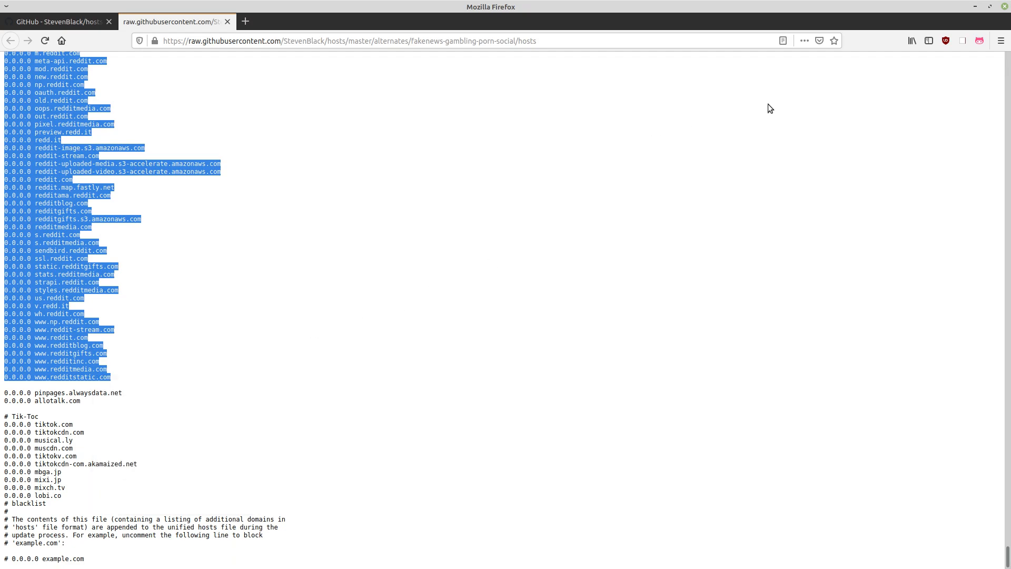
pyautogui.moveTo(228, 115)
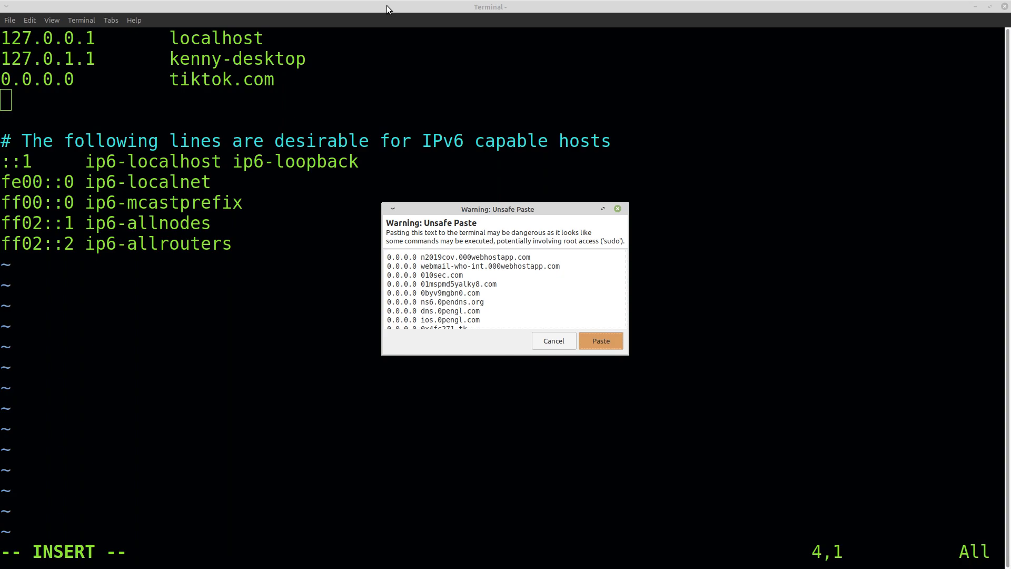
pyautogui.moveTo(519, 137)
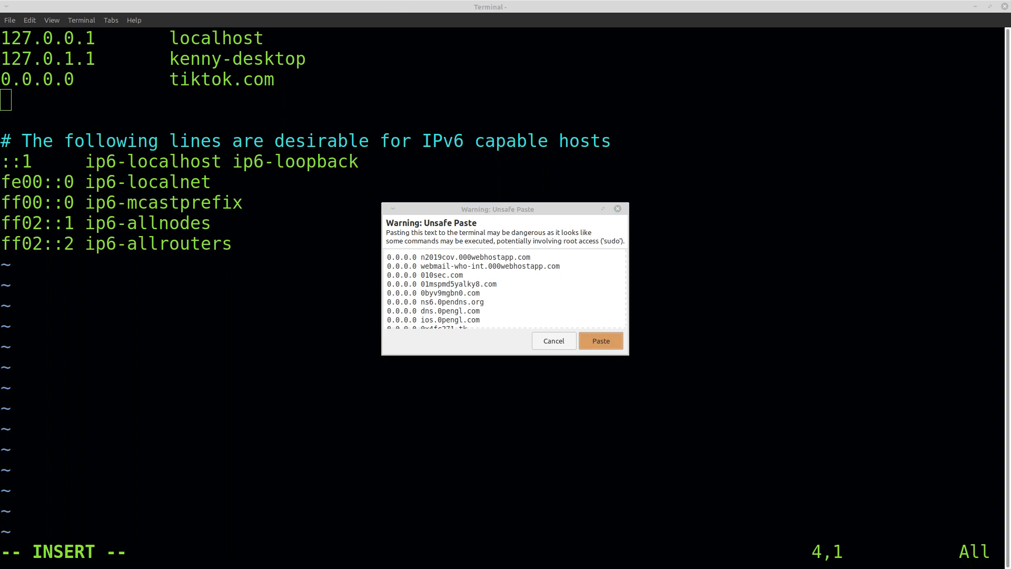
# - Confirm the Unsafe Paste warning to paste the StevenBlack blocklist below the tiktok.com line
pyautogui.click(599, 340)
pyautogui.write('/')
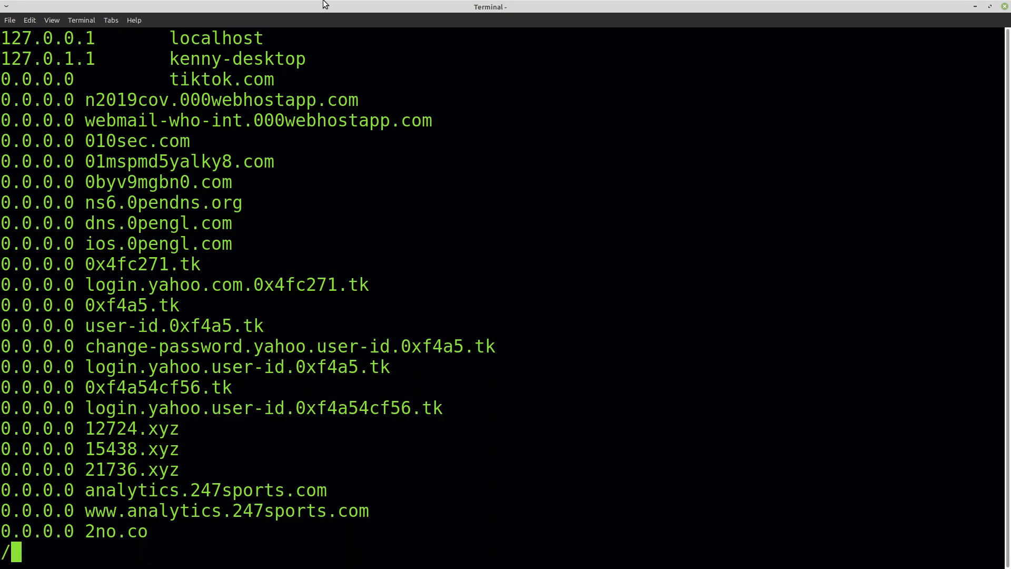
# - Search the hosts file for 'infowars', which reports the pattern not found
pyautogui.write('infowars')
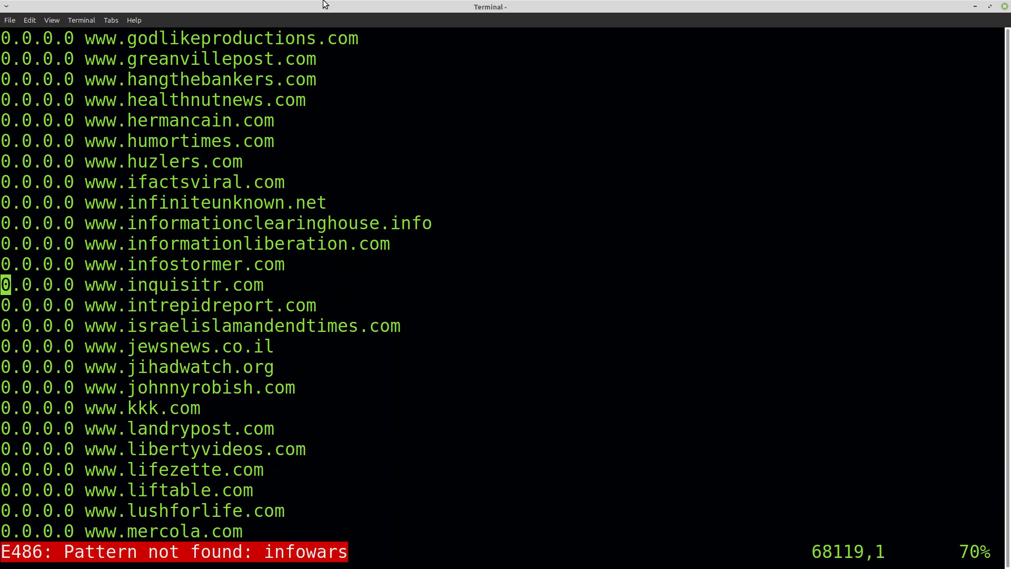
pyautogui.moveTo(55, 5)
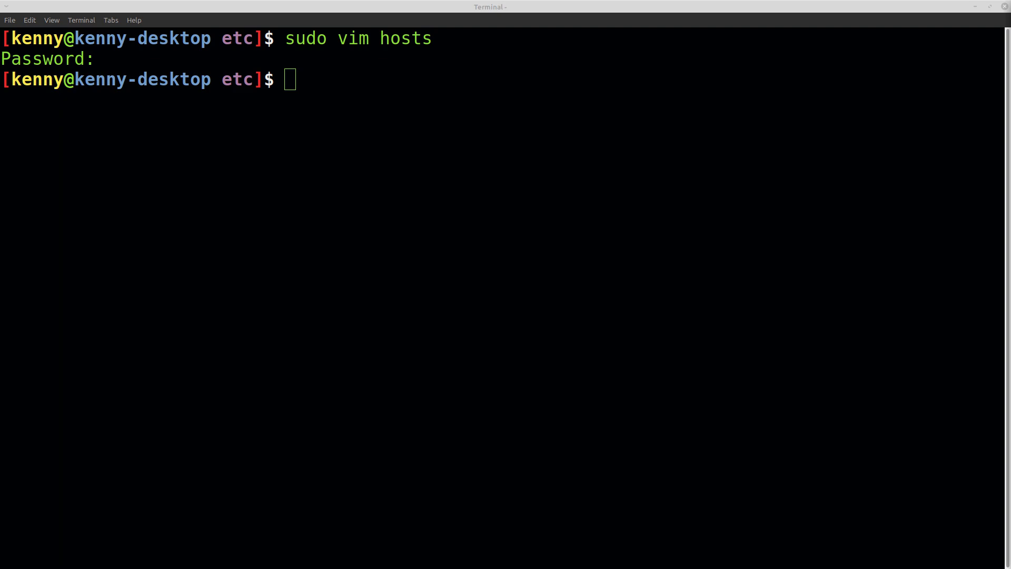
# - Run sudo /etc/init.d/dns-clean start to flush the DNS cache again
pyautogui.write('sudo /etc/init.d/dns-clean start')
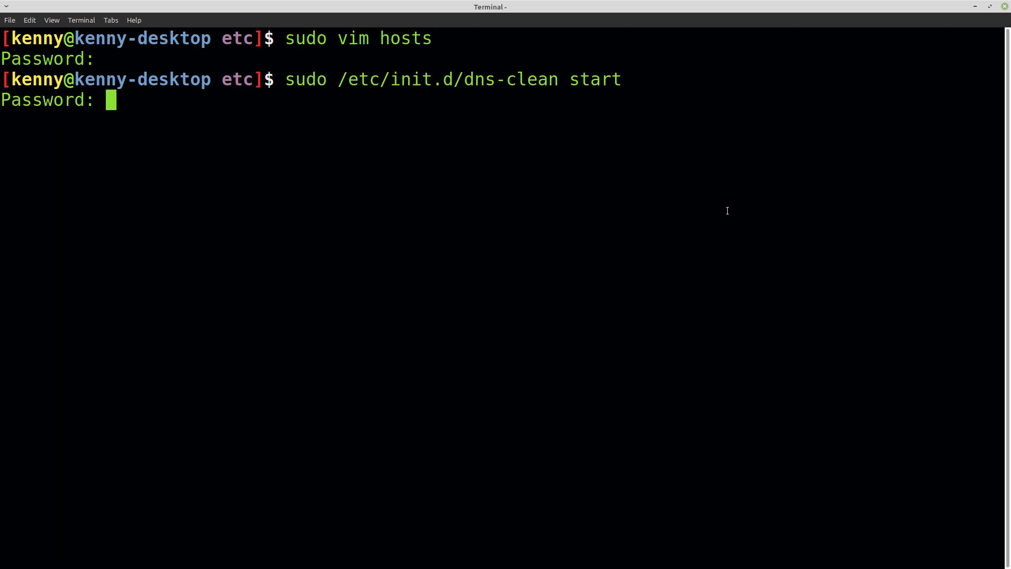